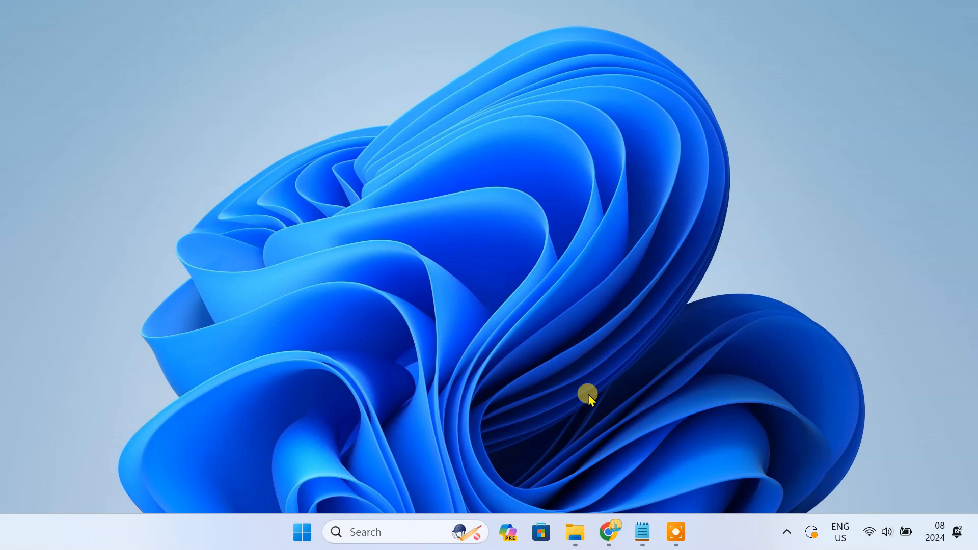
Filter the fpPS4 compatibility list to Playable games and browse to the next results page.
left_click(609, 532)
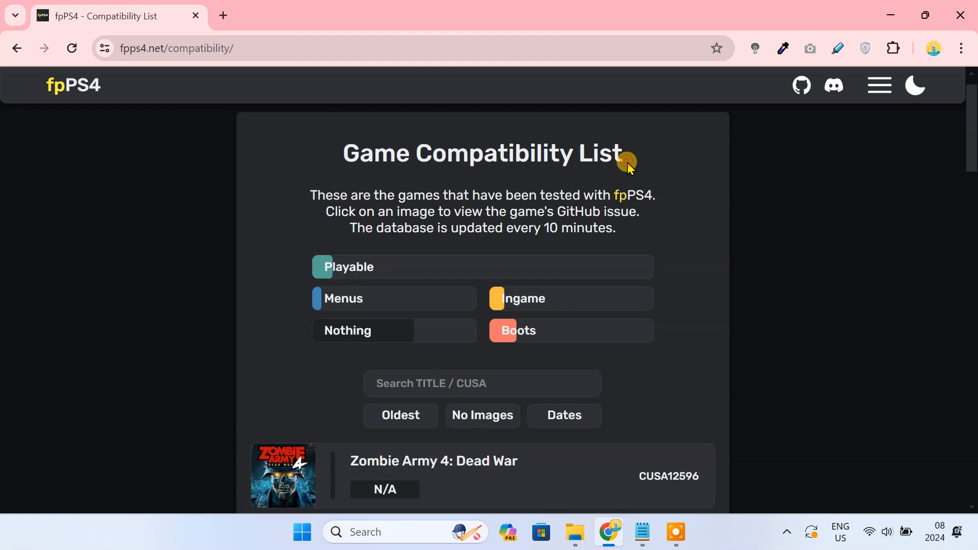
mouse_move(424, 268)
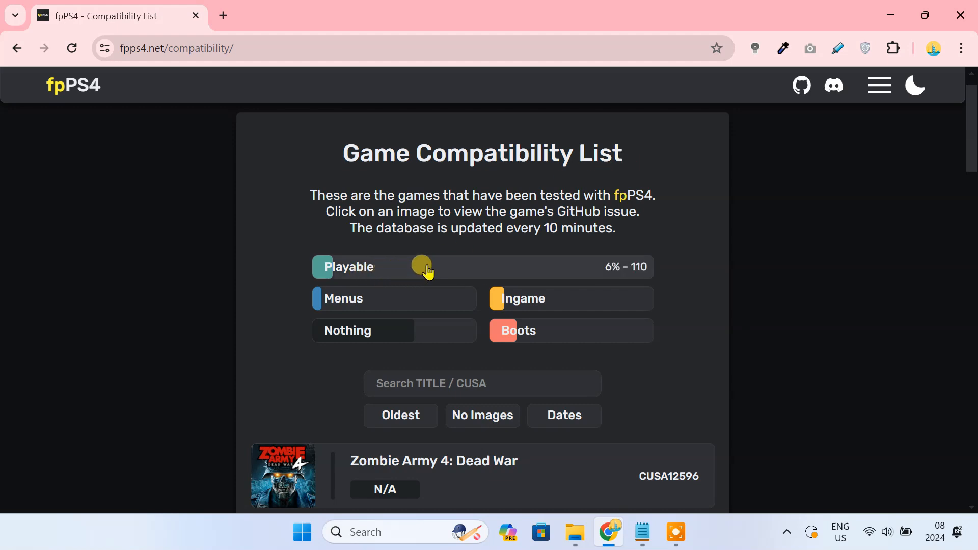
mouse_move(638, 282)
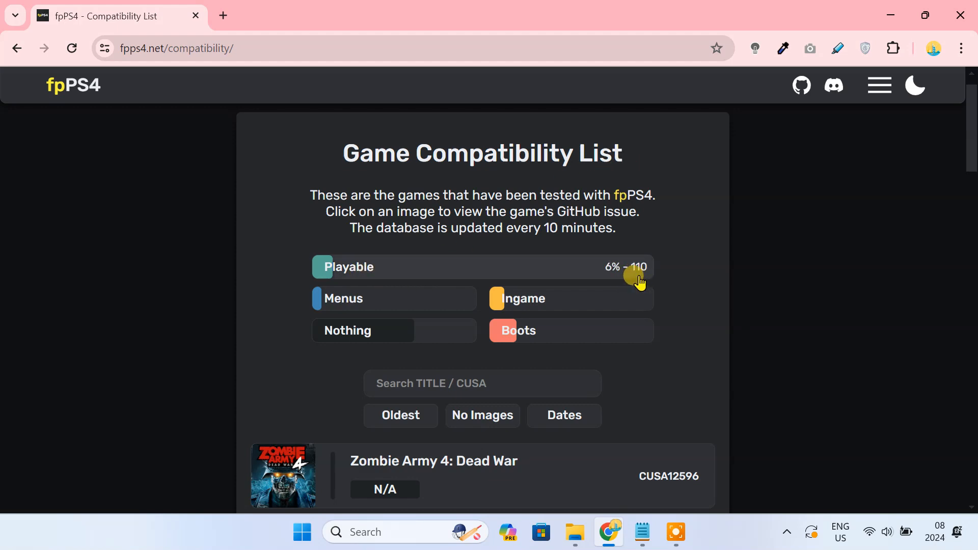
mouse_move(510, 274)
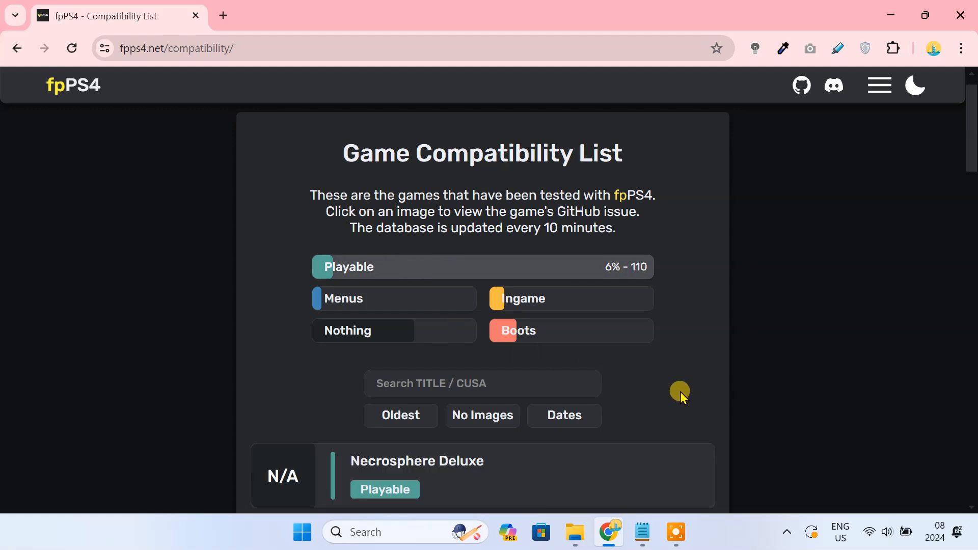
scroll("down", 3)
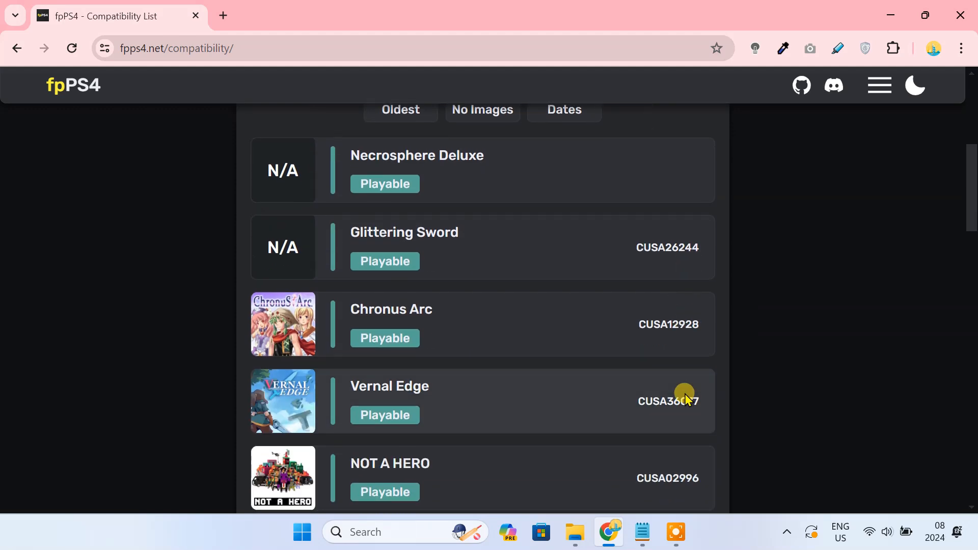
scroll("down", 3)
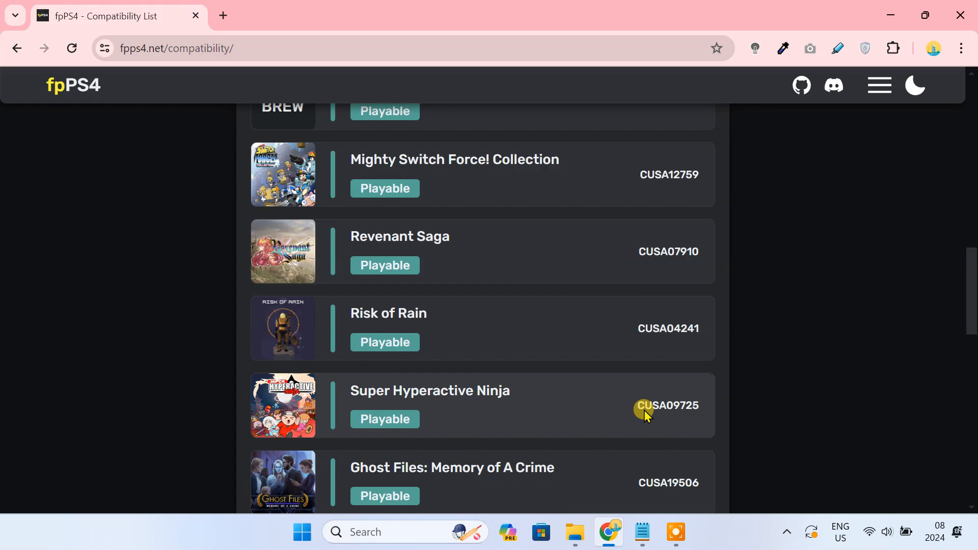
scroll("down", 3)
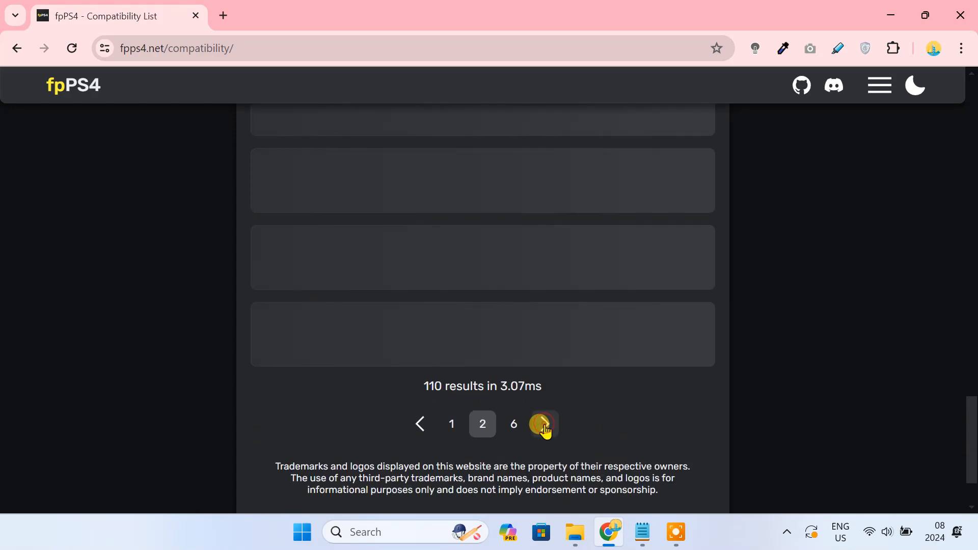
left_click(543, 424)
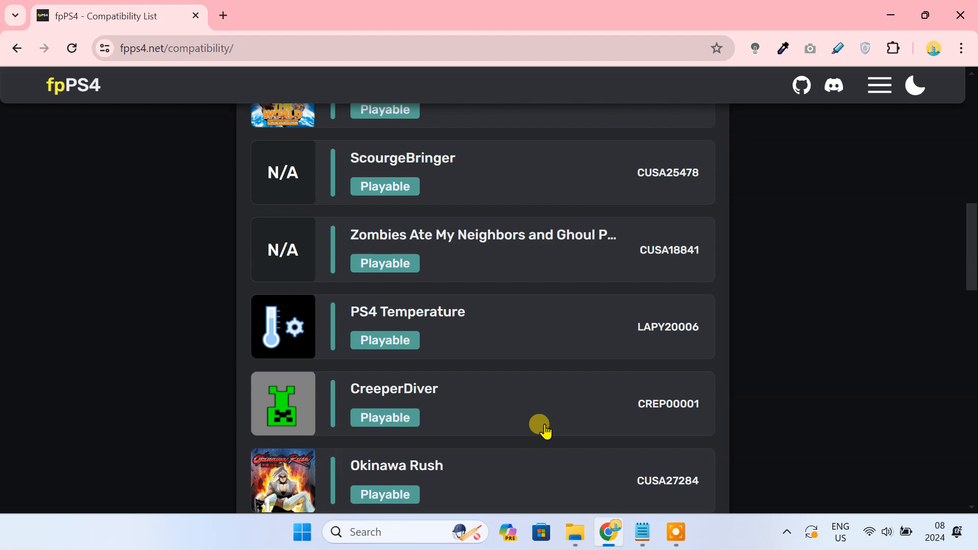
scroll("up", 3)
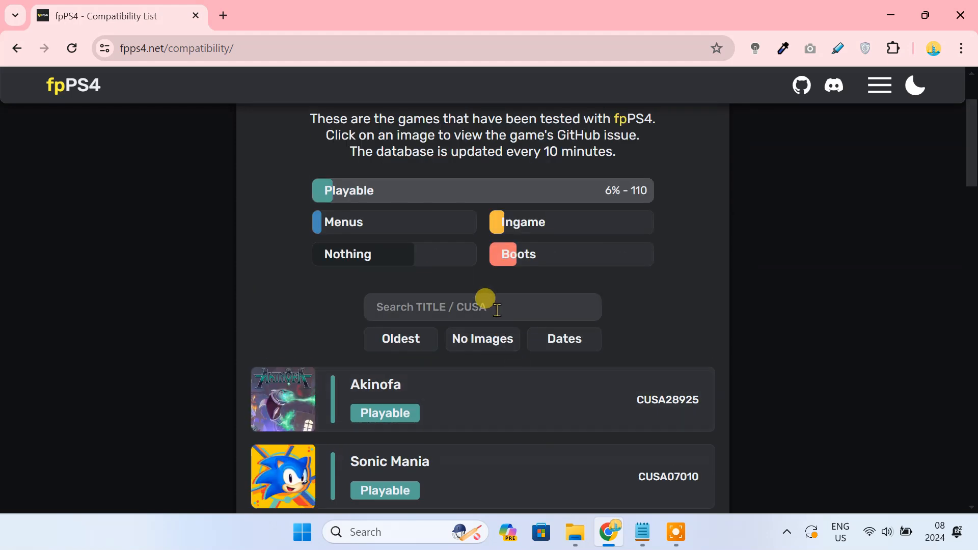
Search the Playable list for 'sonic', then 'undertale' to find Undertale's Playable entry.
type("sonic mania")
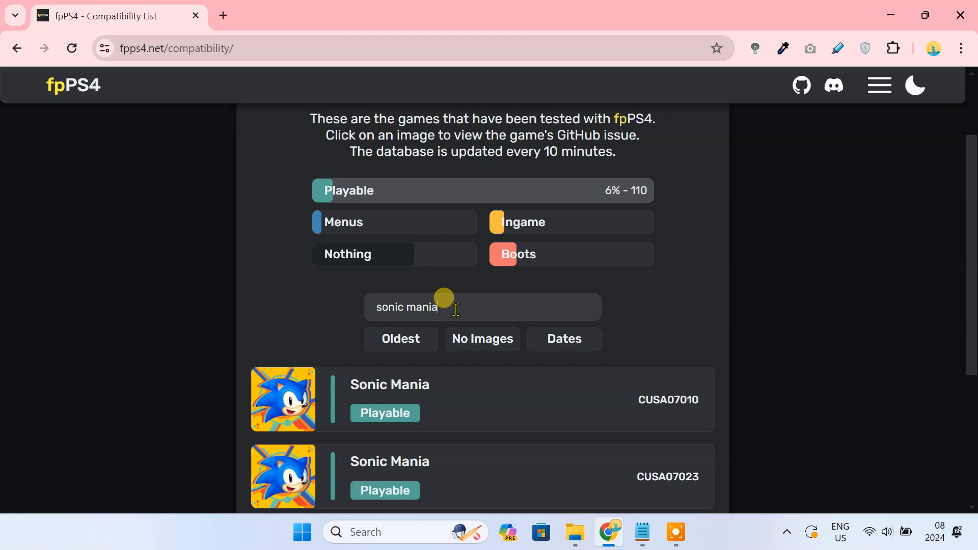
type("u")
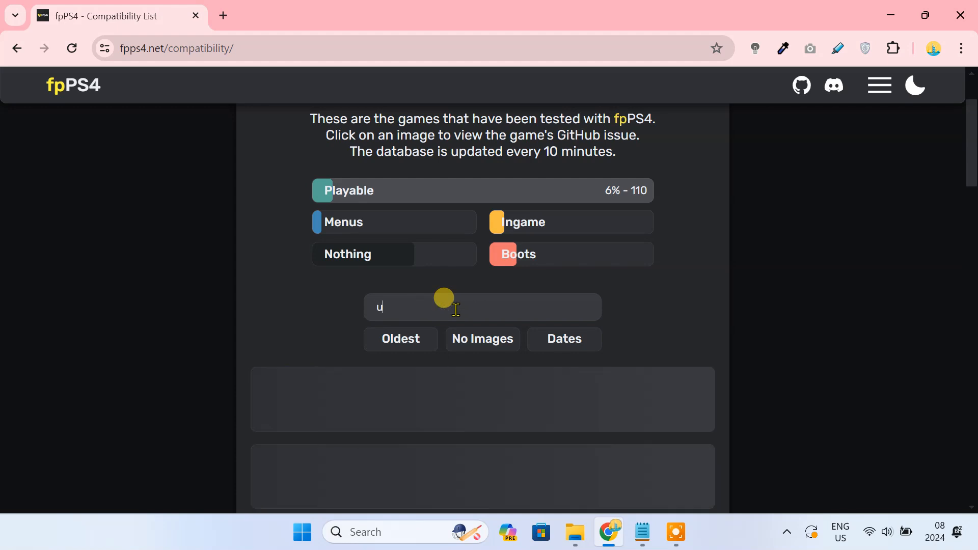
type("ndertale")
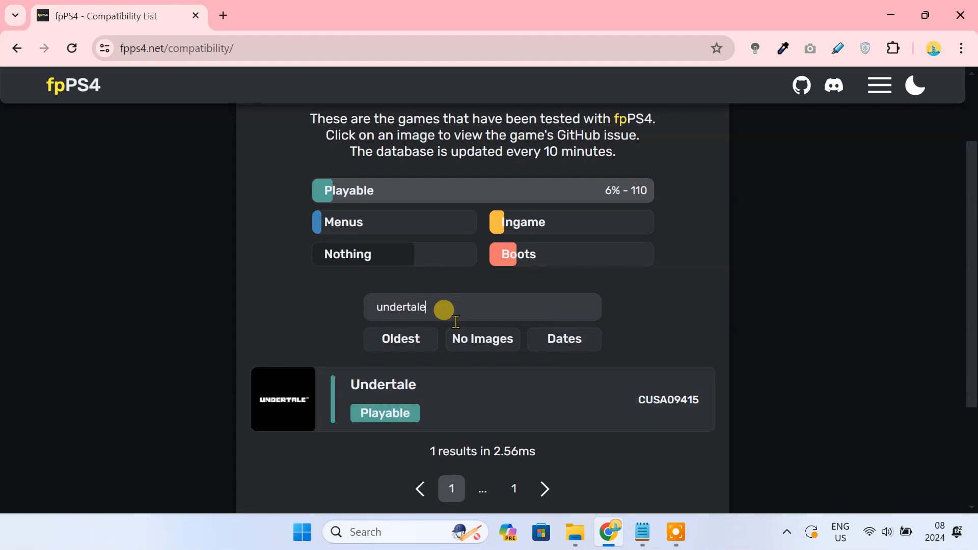
mouse_move(403, 430)
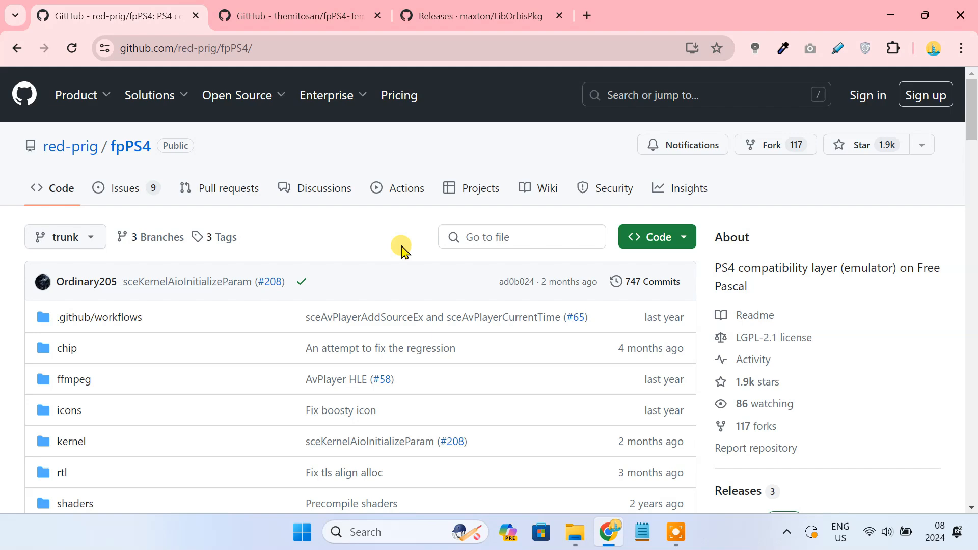
Download fpPS4_v0.0.1.zip from the red-prig/fpPS4 v0.0.1 release into Downloads\Compressed.
left_click(254, 49)
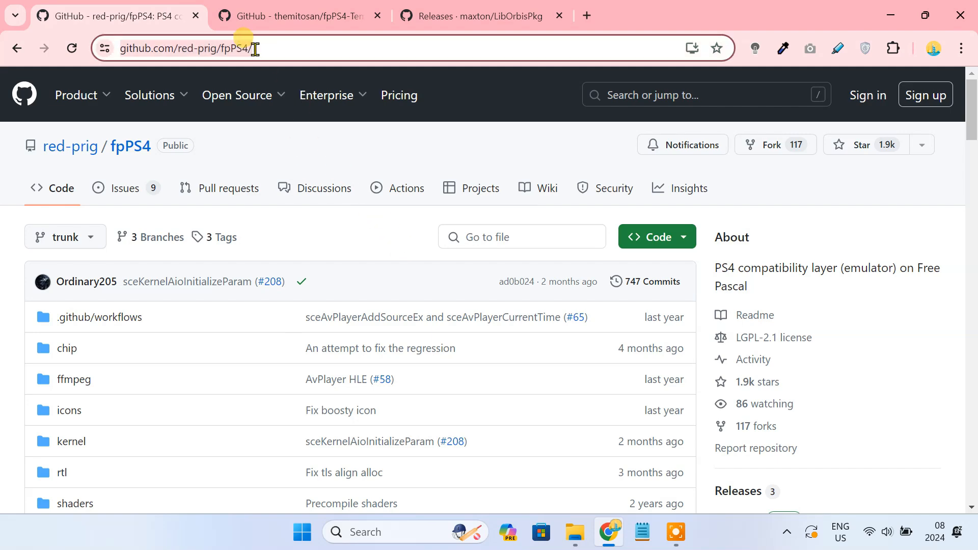
scroll("down", 3)
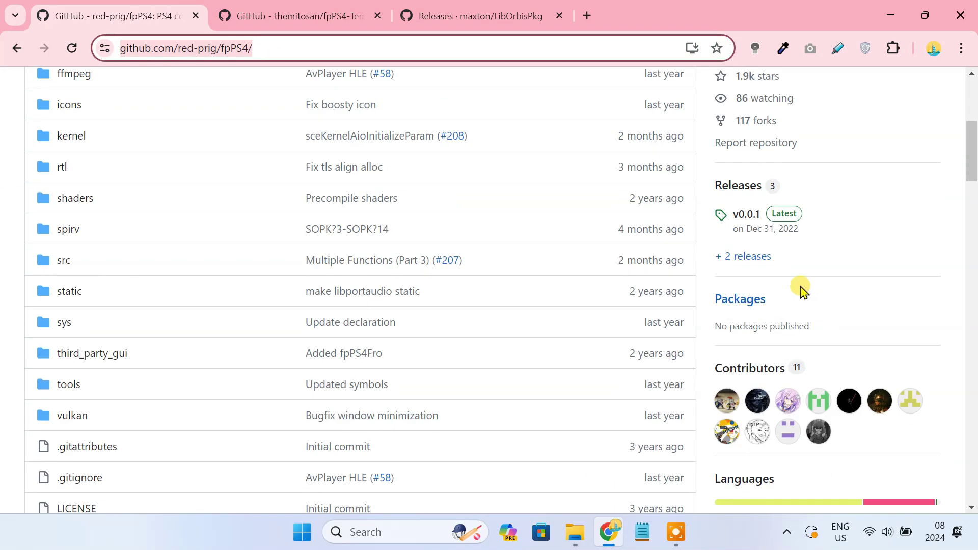
left_click(746, 214)
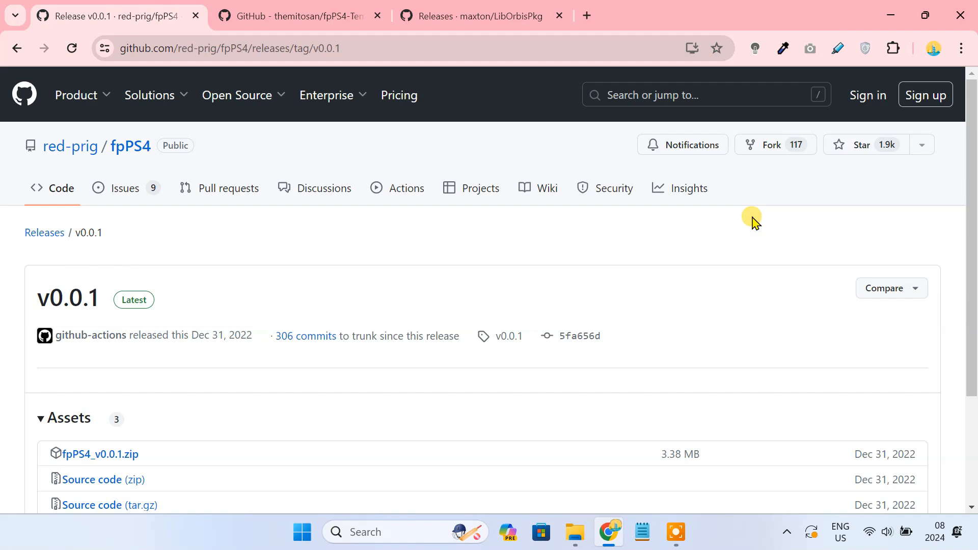
left_click(106, 454)
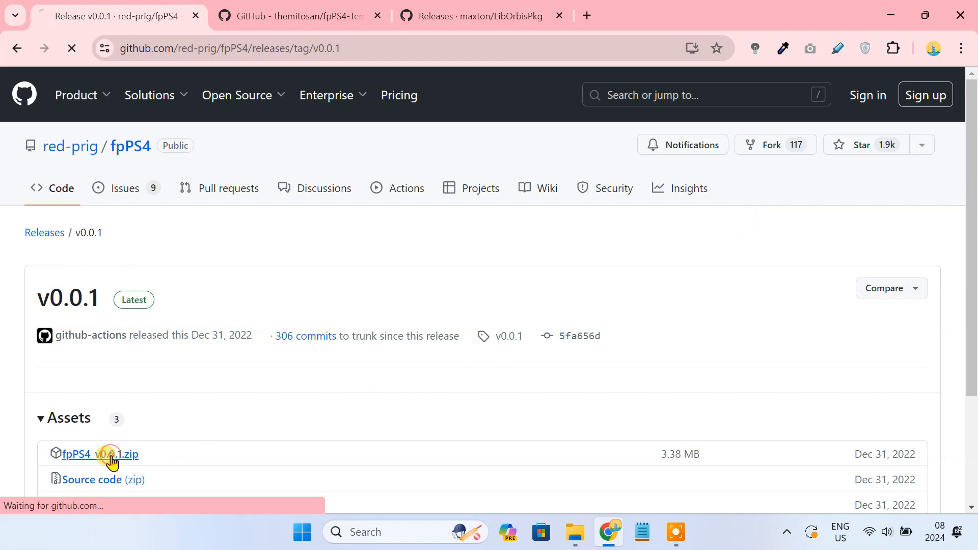
left_click(109, 454)
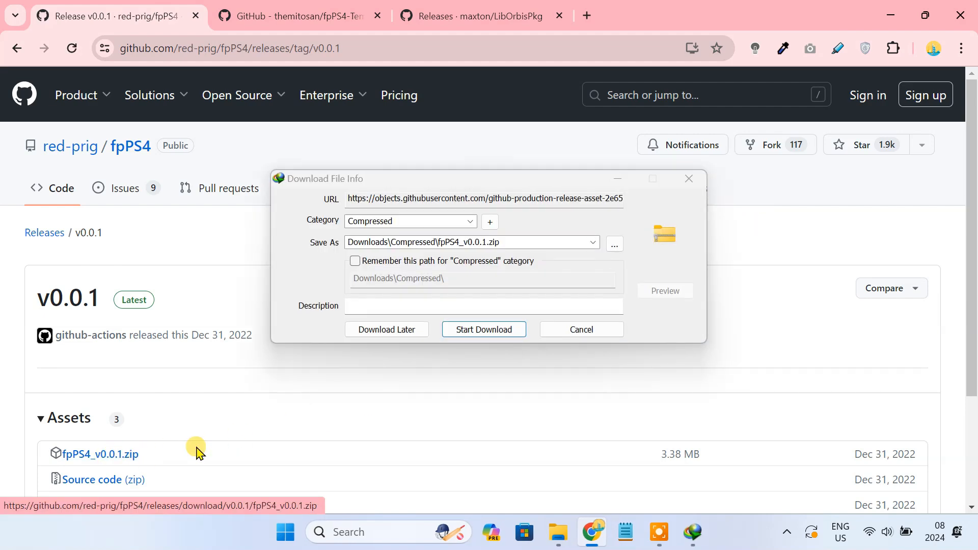
left_click(484, 329)
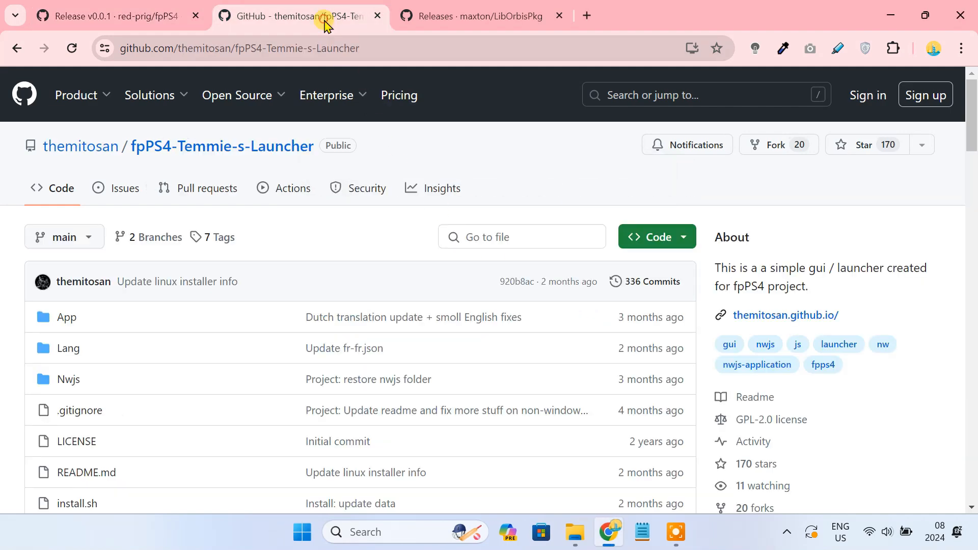
mouse_move(226, 163)
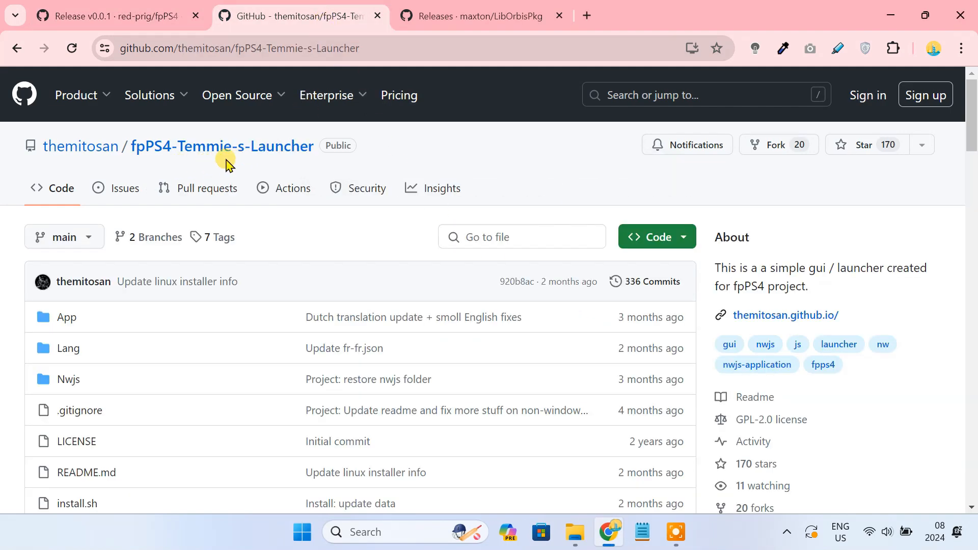
Download Launcher-Windows.zip from the Temmie's Launcher Version 1.2.4 release assets.
scroll("down", 3)
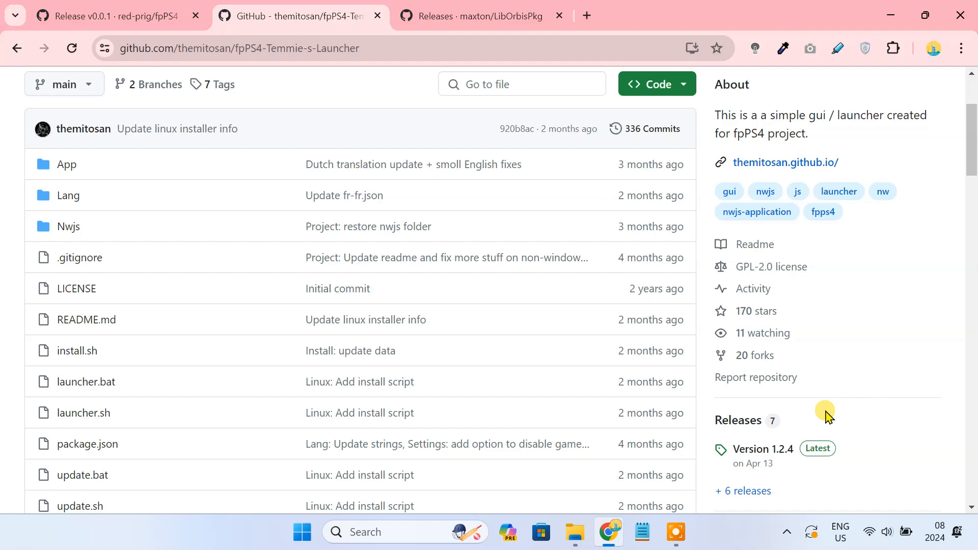
left_click(763, 449)
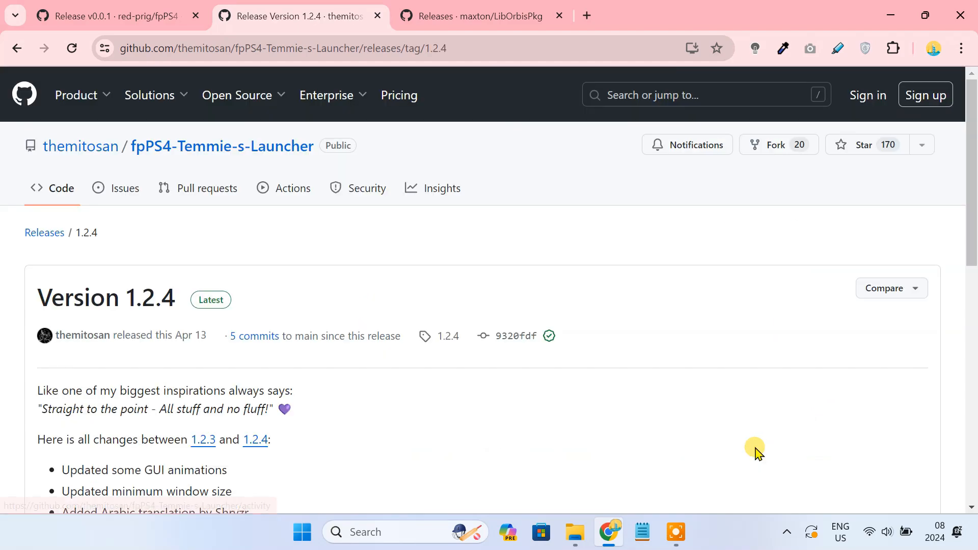
scroll("down", 3)
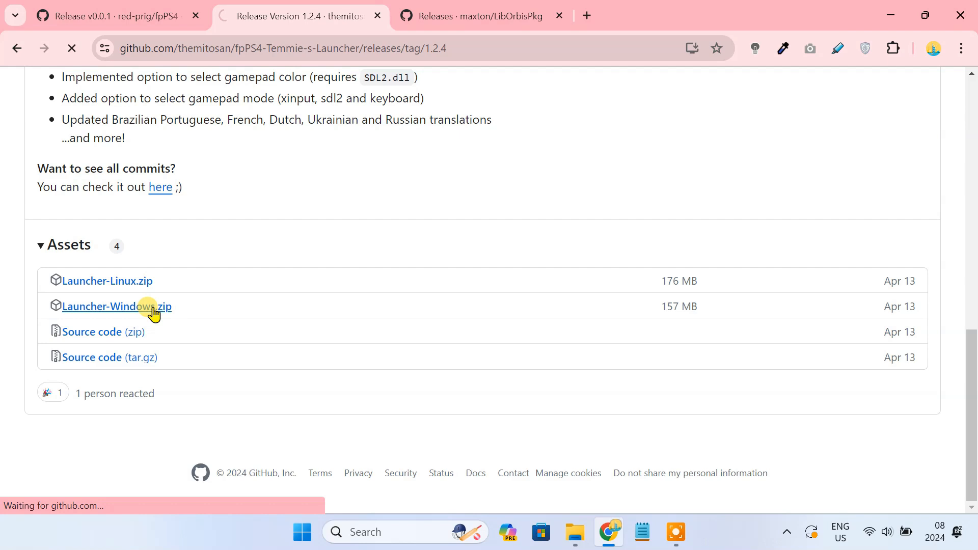
left_click(112, 307)
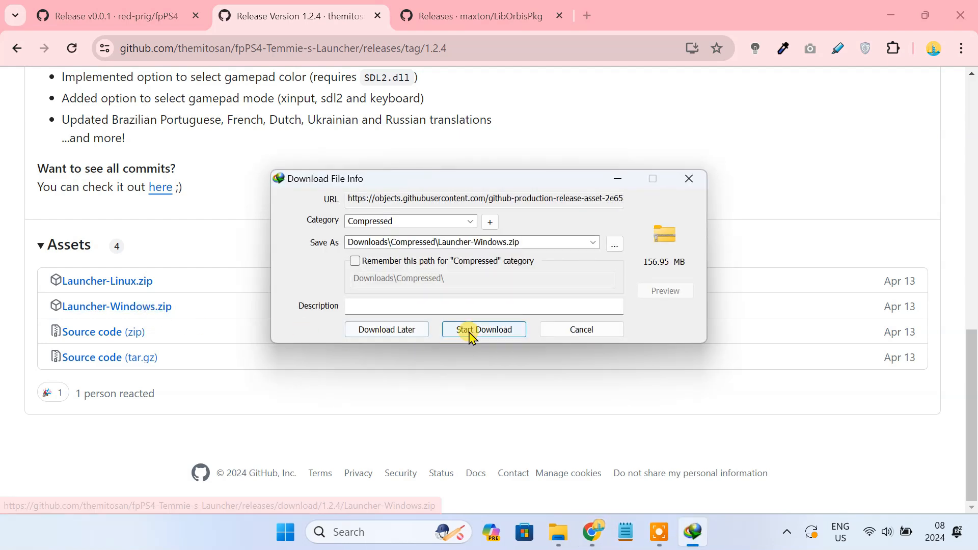
left_click(484, 330)
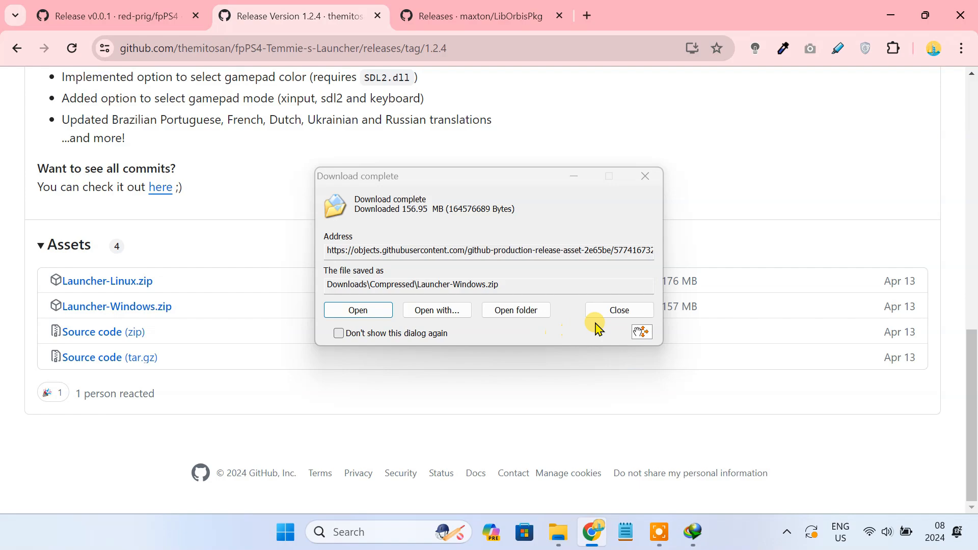
left_click(619, 310)
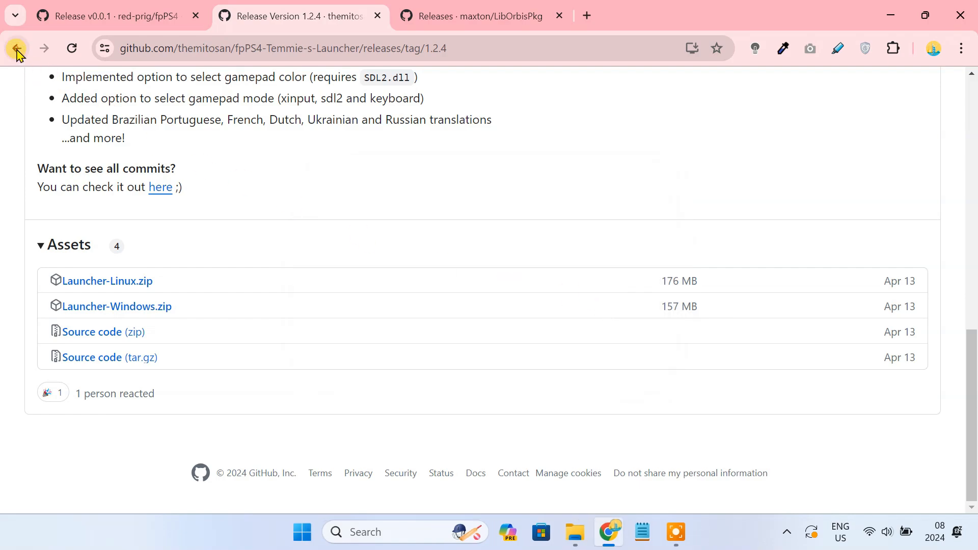
Download nwjs-sdk-v0.70.1-win-x64.zip through the README's How to install nw.js link.
left_click(16, 49)
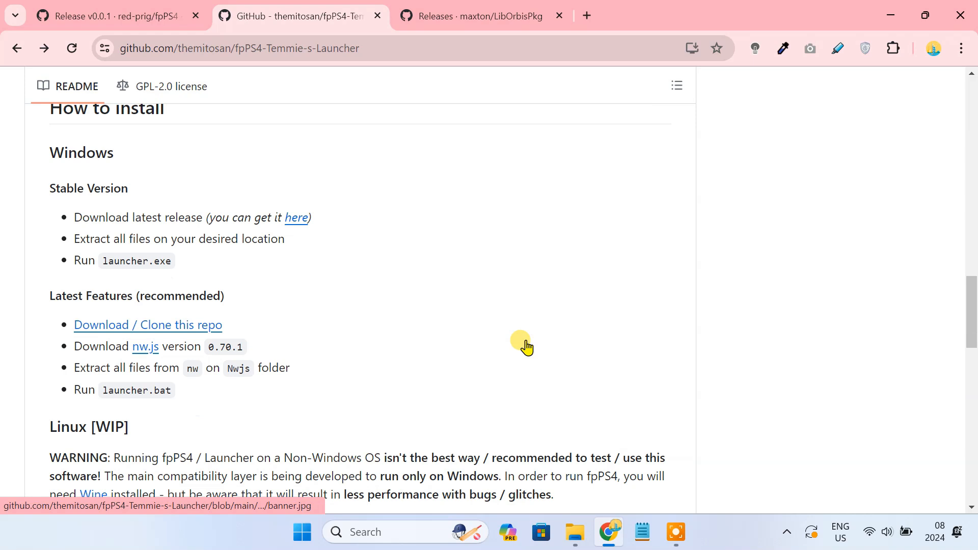
scroll("up", 3)
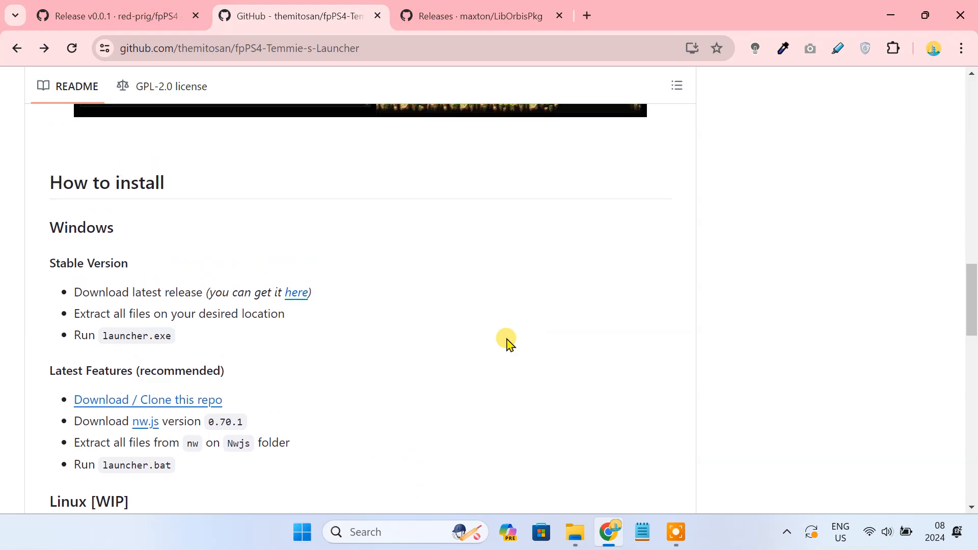
double_click(106, 182)
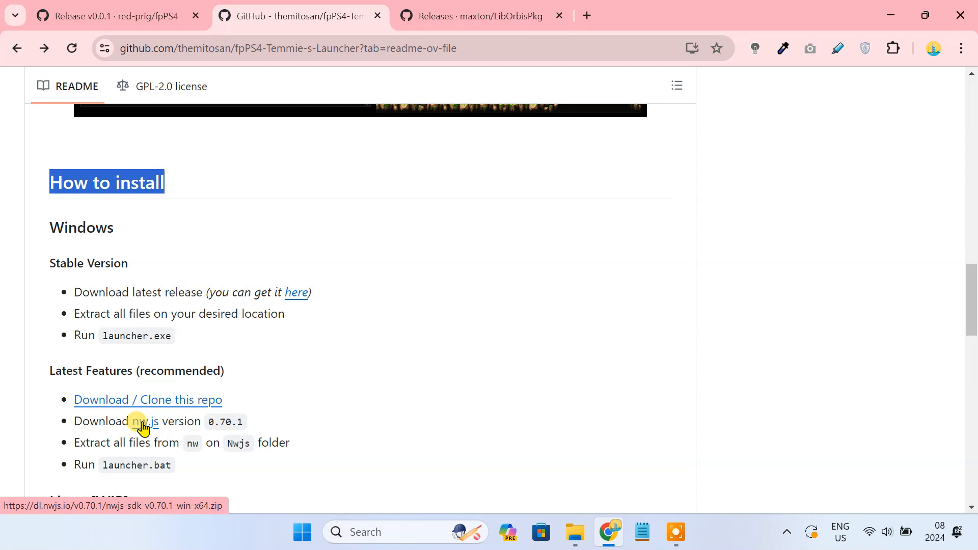
left_click(145, 422)
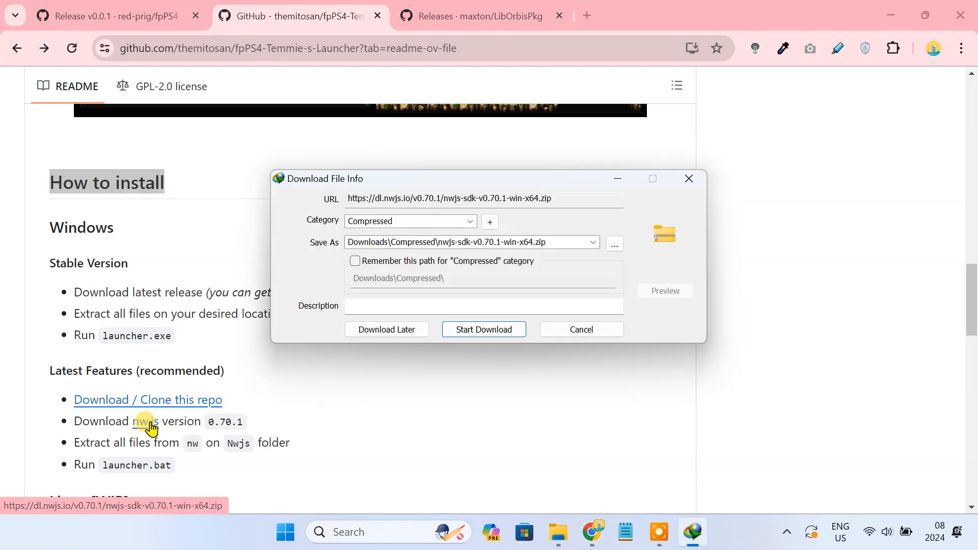
left_click(484, 329)
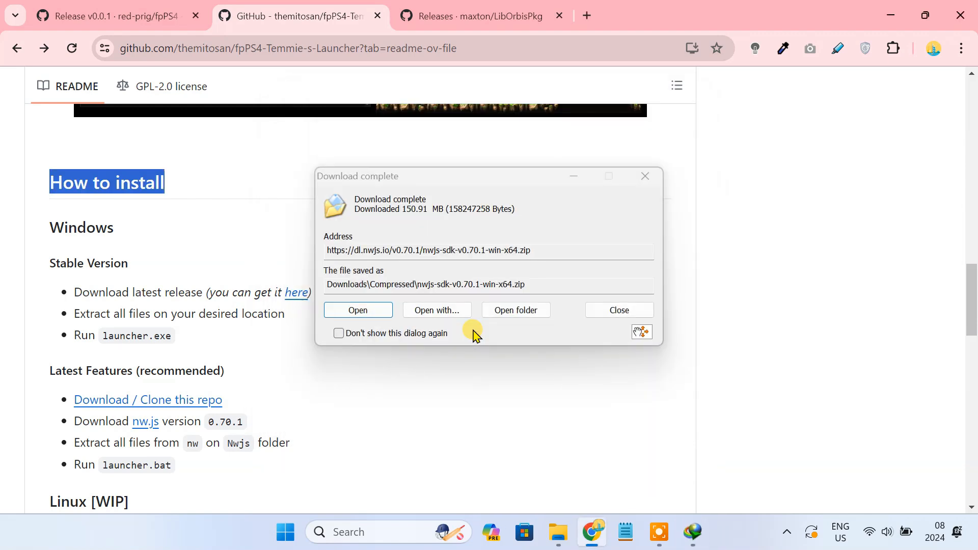
left_click(620, 310)
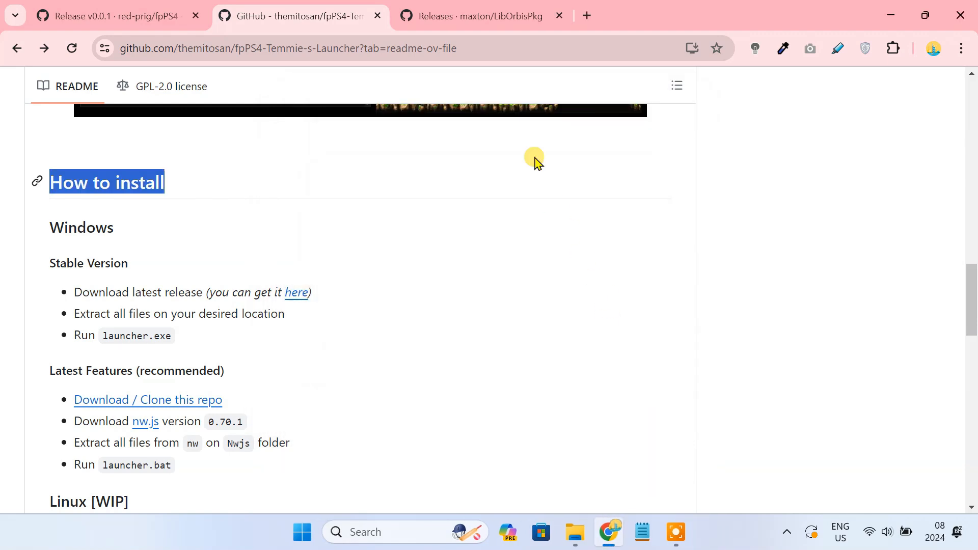
Download PkgEditor-0.2.231.zip from the LibOrbisPkg v0.2 release assets.
left_click(480, 16)
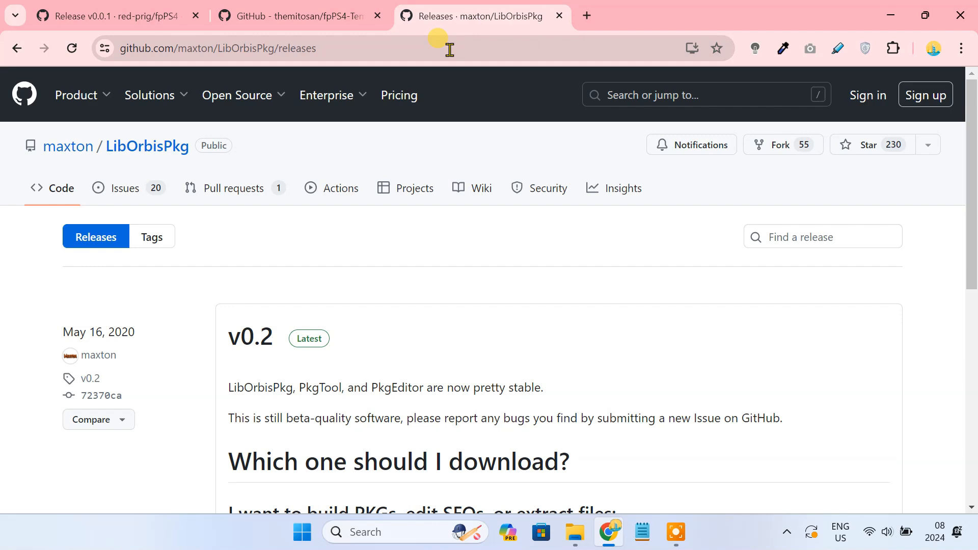
mouse_move(203, 184)
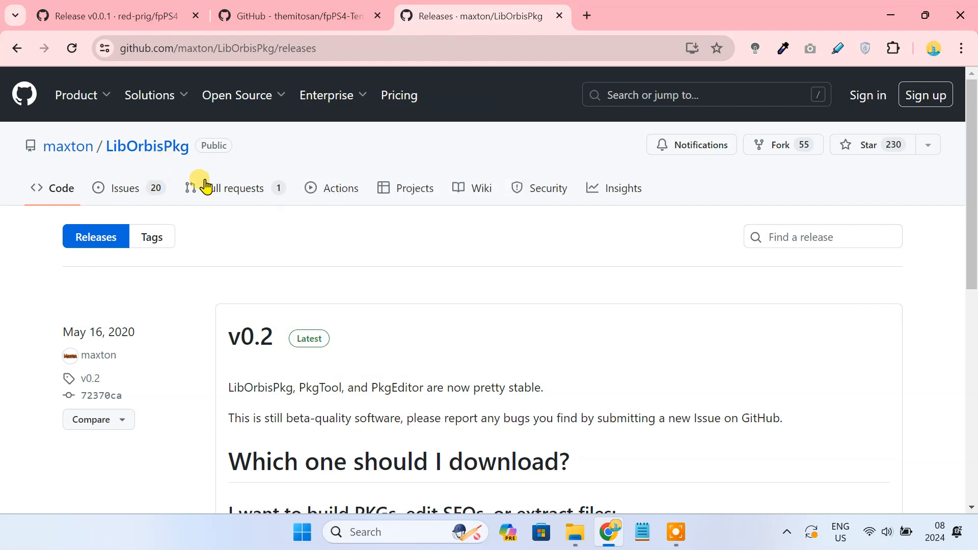
scroll("down", 3)
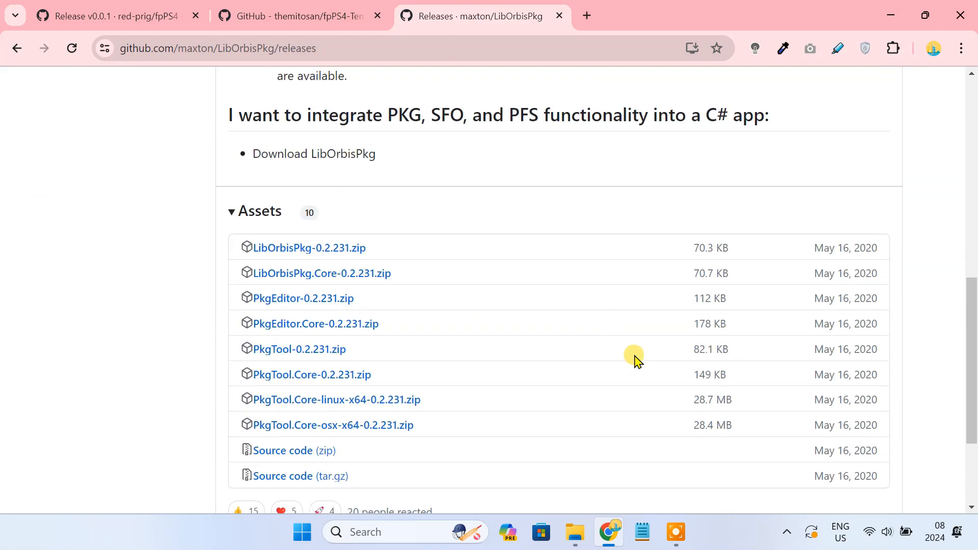
mouse_move(303, 299)
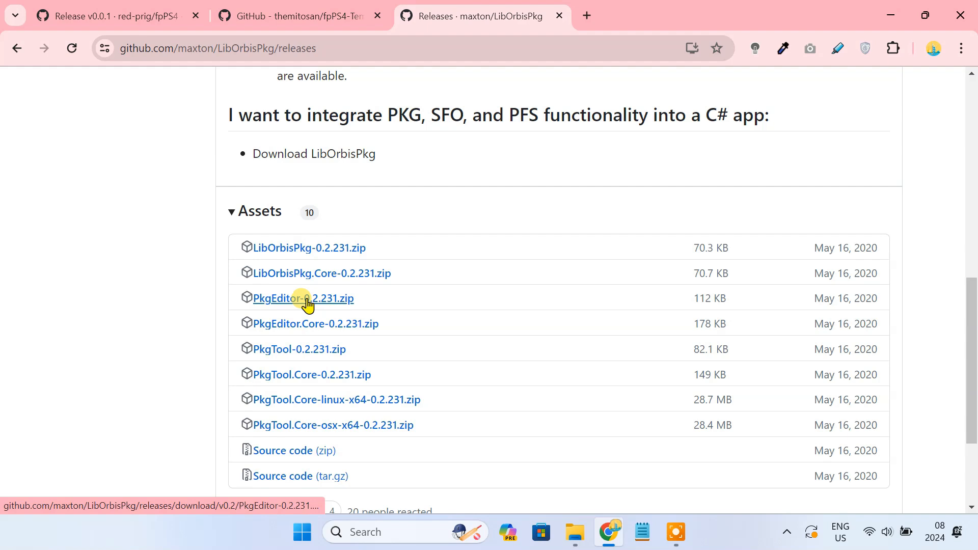
left_click(303, 298)
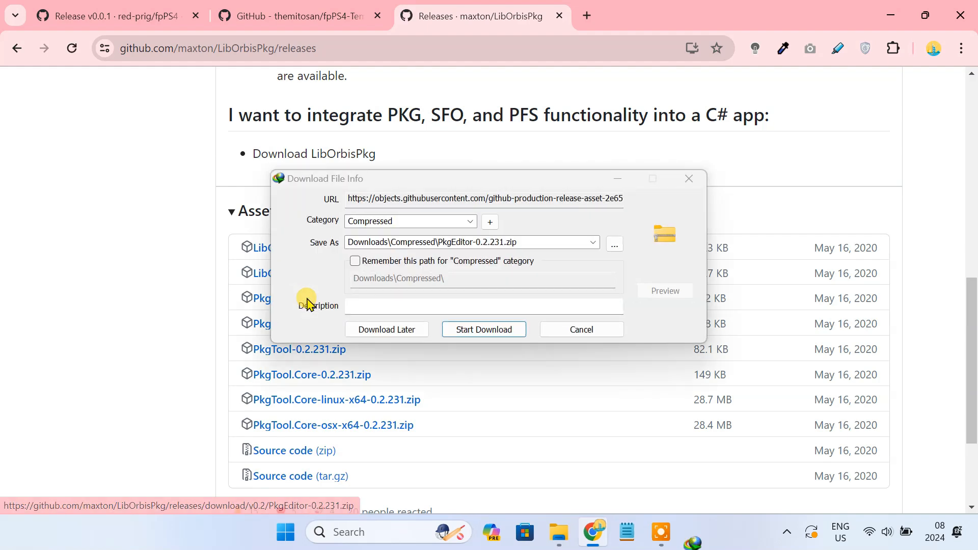
left_click(484, 329)
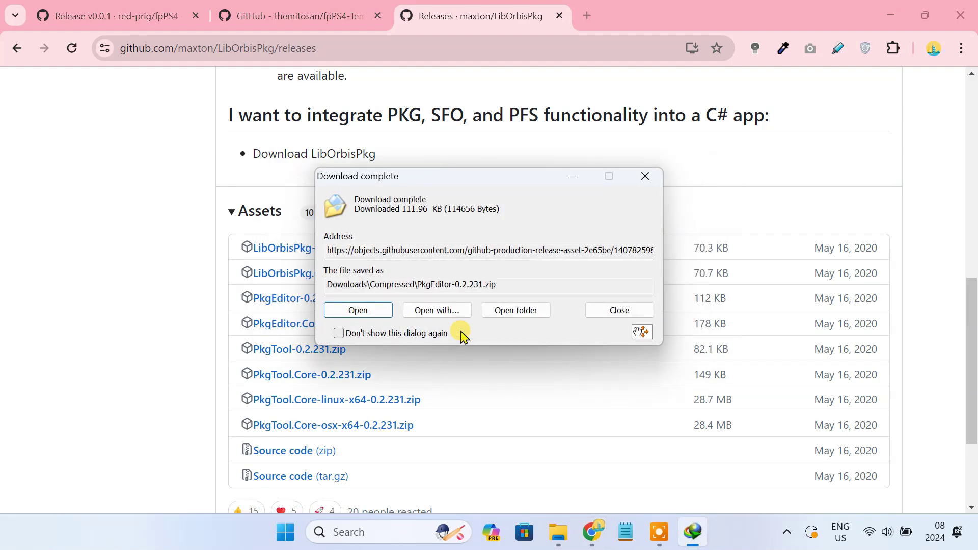
left_click(620, 310)
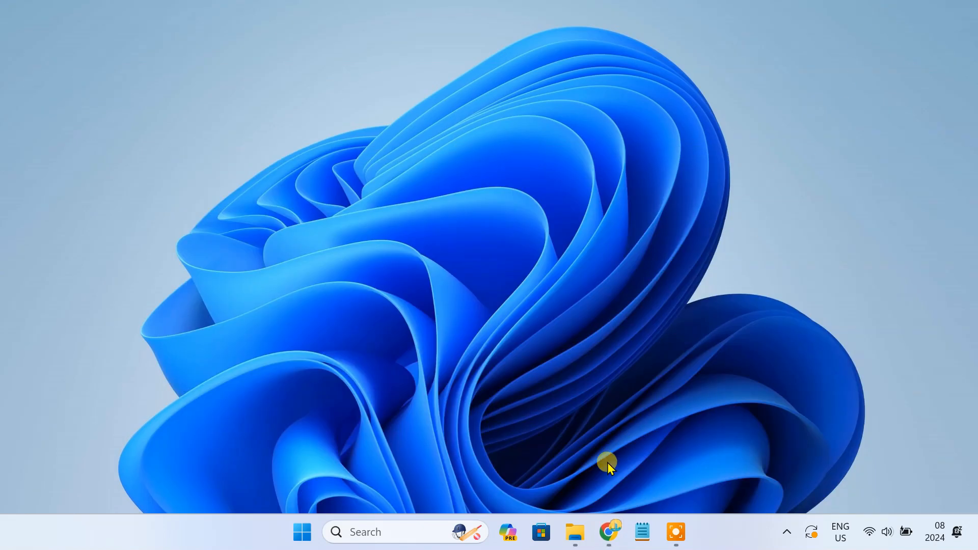
Create an FFPS4 folder in Downloads\Compressed and bring up actions for the downloaded zips.
left_click(574, 532)
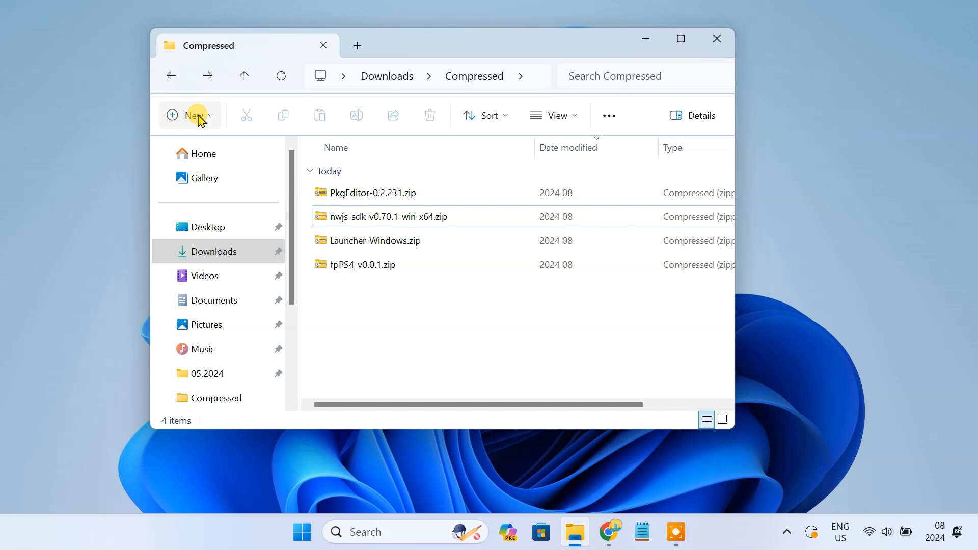
left_click(195, 114)
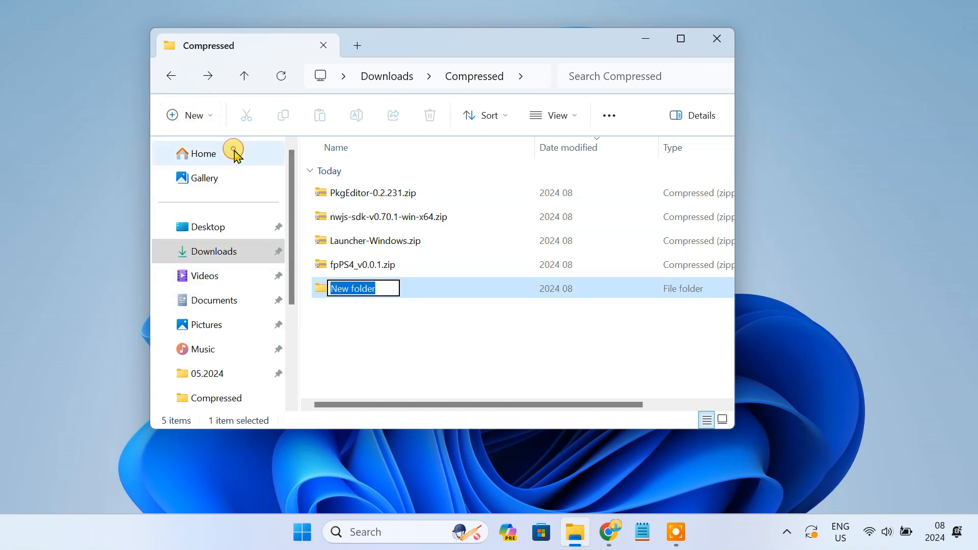
type("FFPS4")
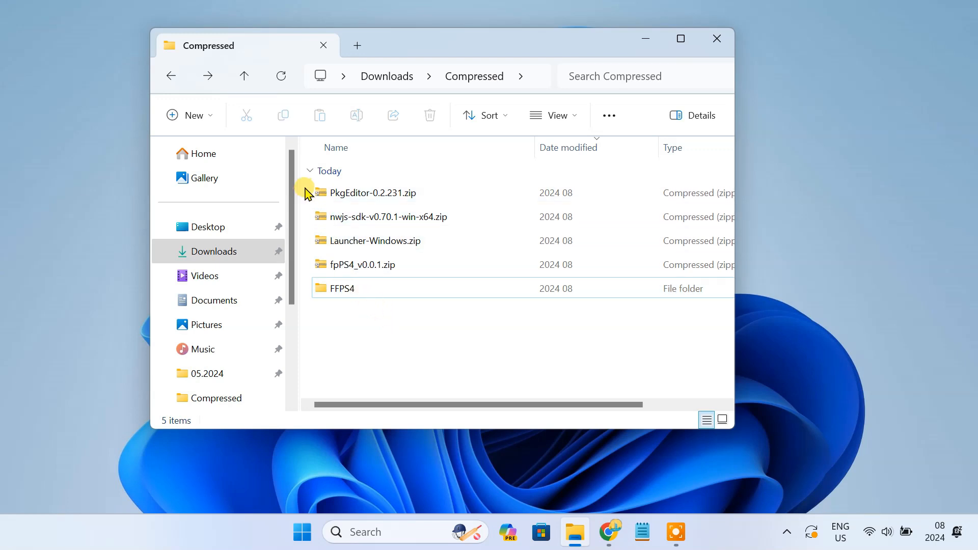
right_click(364, 240)
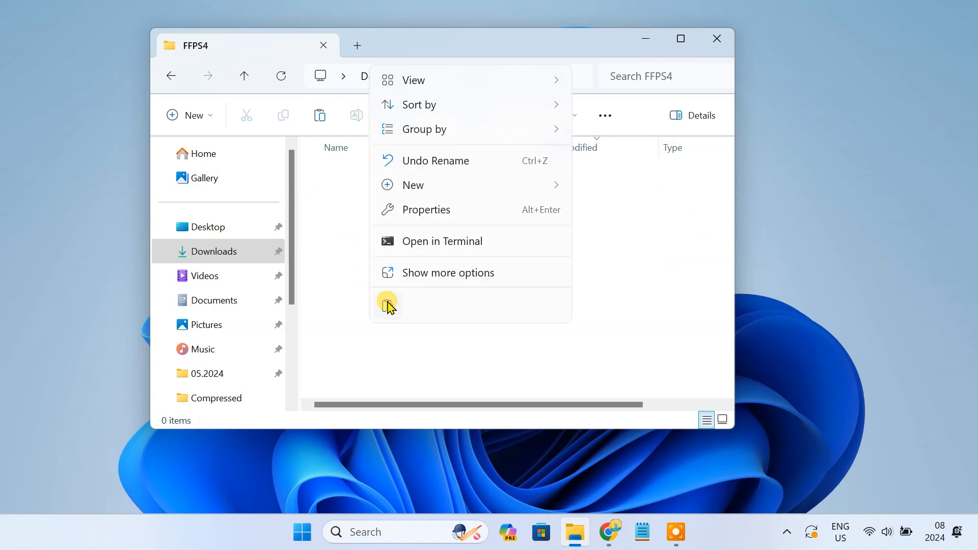
Paste the zips into FFPS4 and extract Launcher-Windows.zip there.
left_click(386, 302)
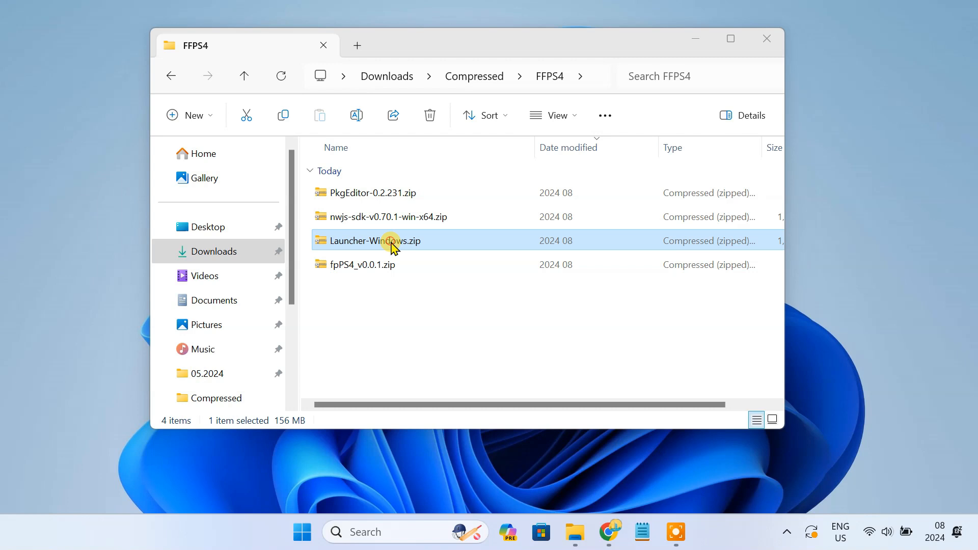
left_click(365, 217)
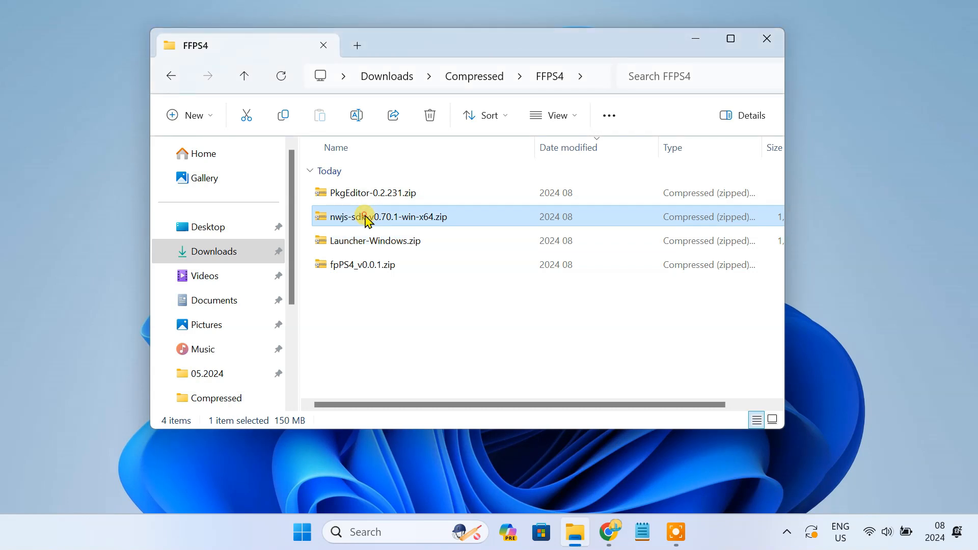
left_click(384, 241)
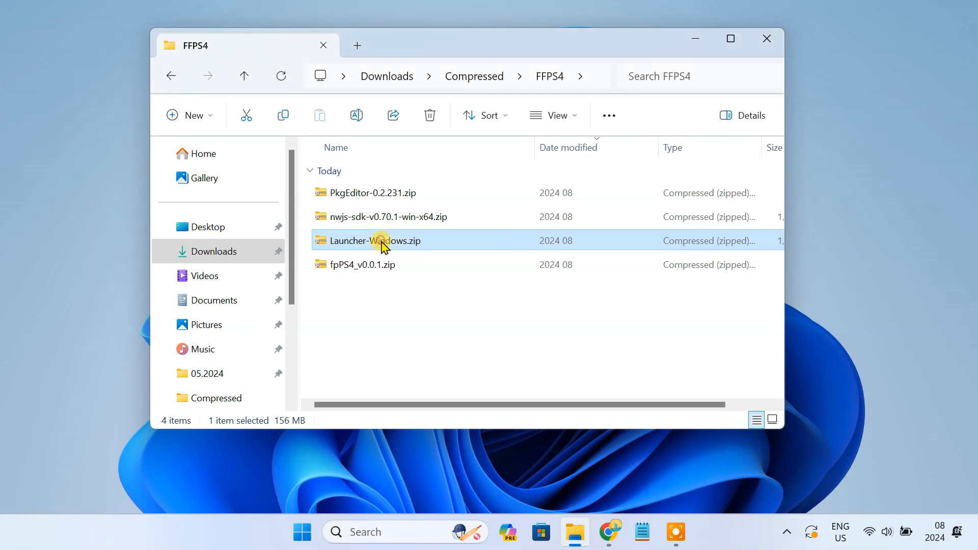
right_click(384, 241)
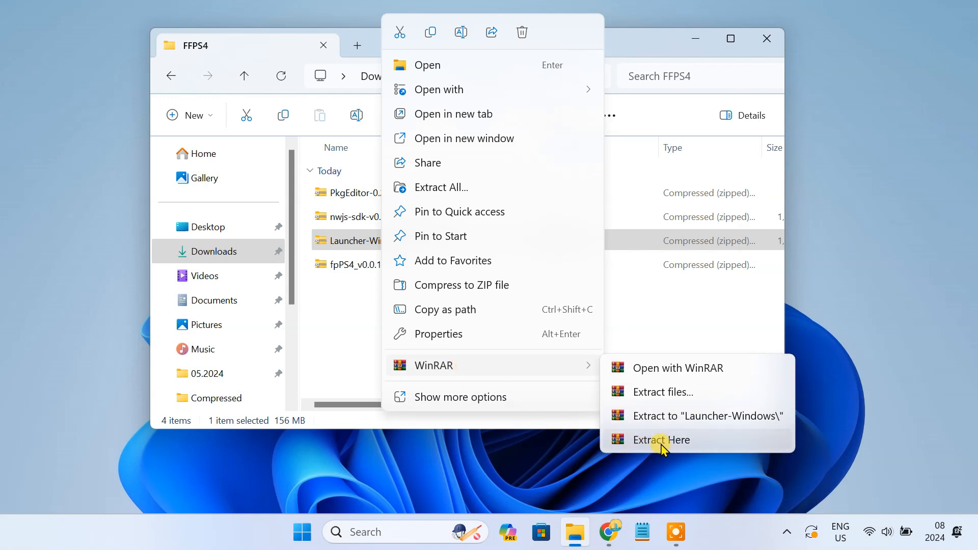
left_click(662, 440)
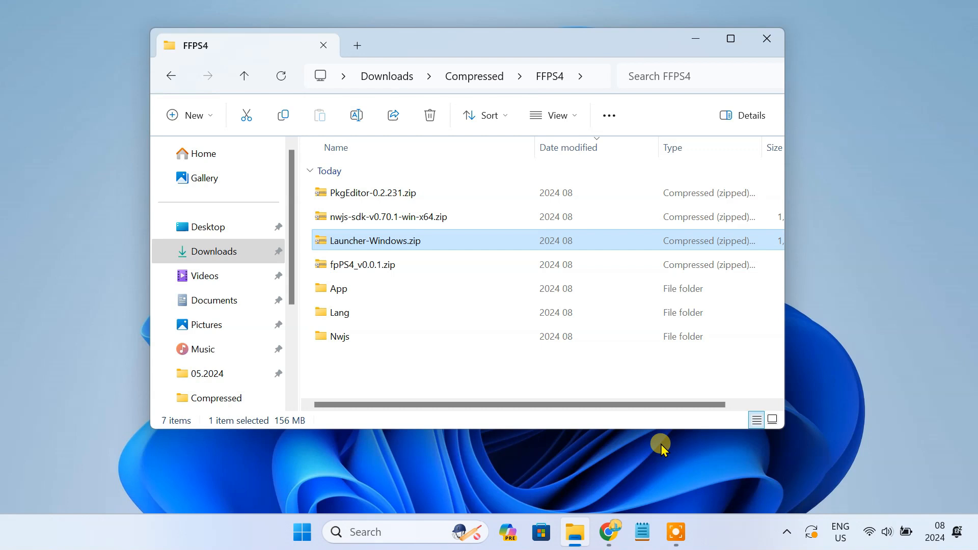
Extract nwjs-sdk-v0.70.1-win-x64.zip into FFPS4.
left_click(379, 217)
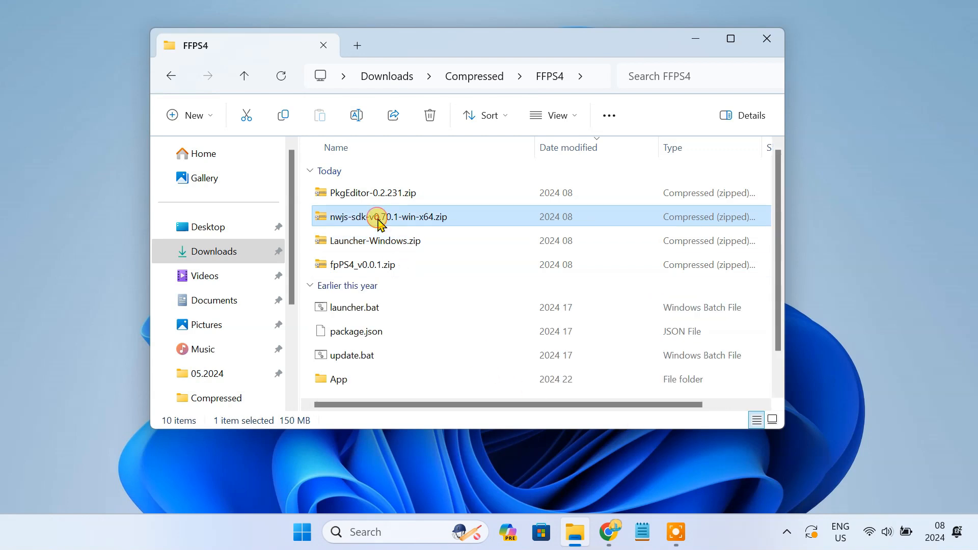
right_click(377, 218)
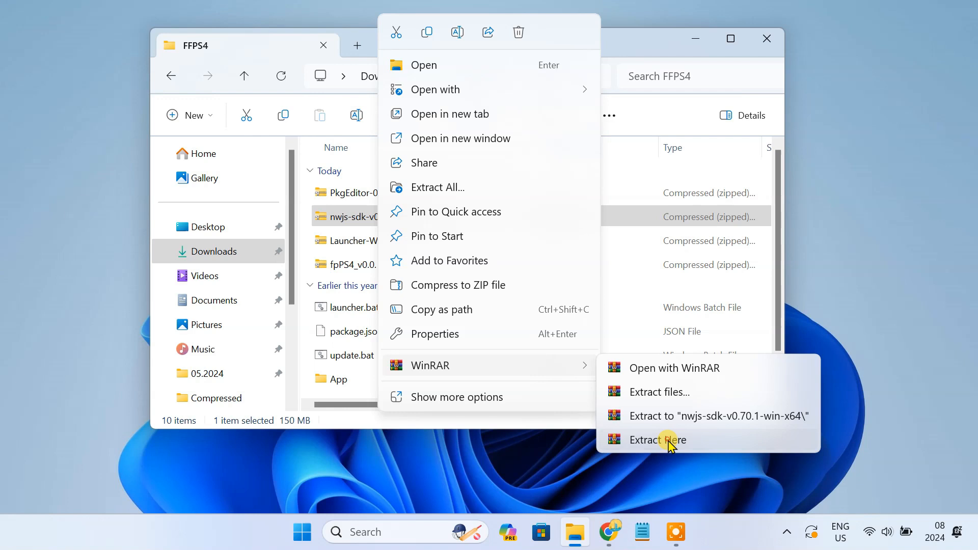
left_click(658, 440)
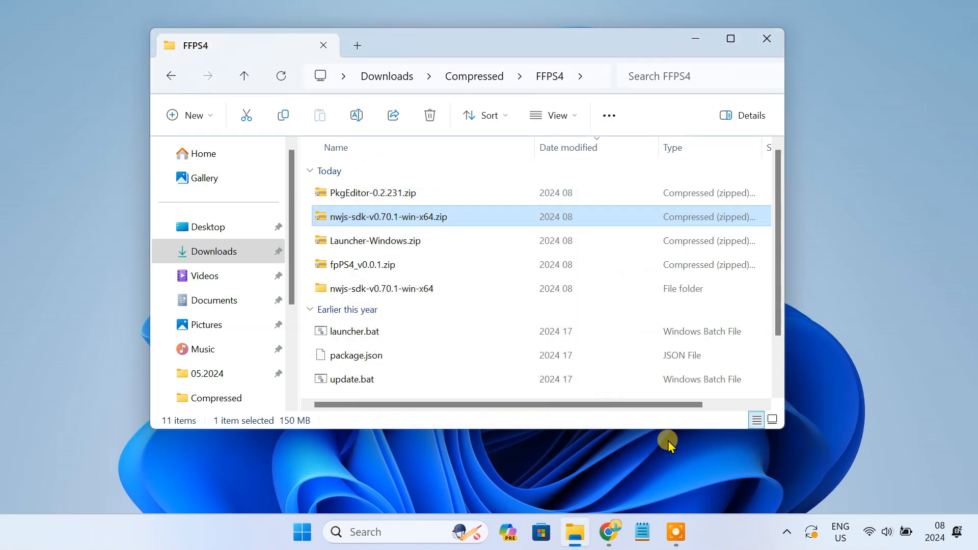
Run launcher.bat once to generate Emu, Games and Settings.json, then close the launcher.
left_click(354, 331)
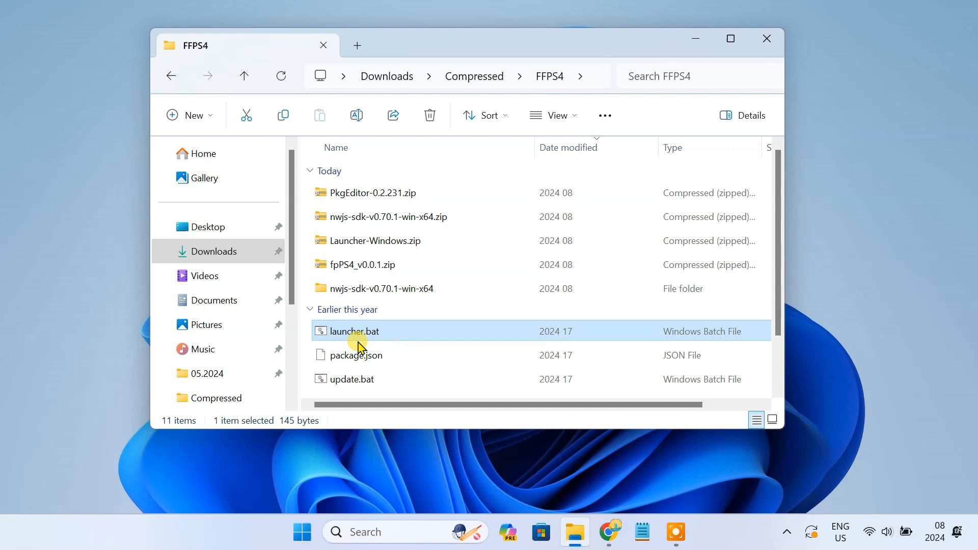
mouse_move(384, 340)
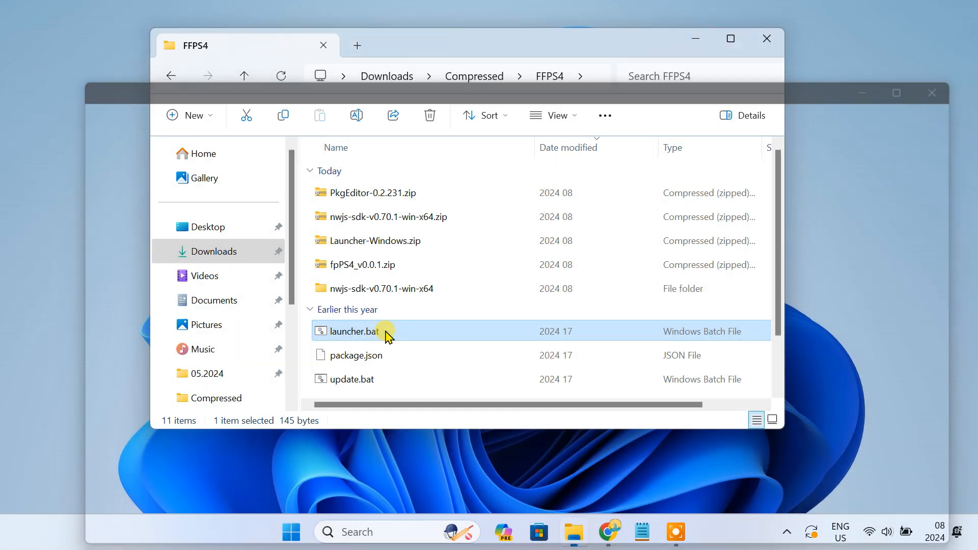
double_click(352, 331)
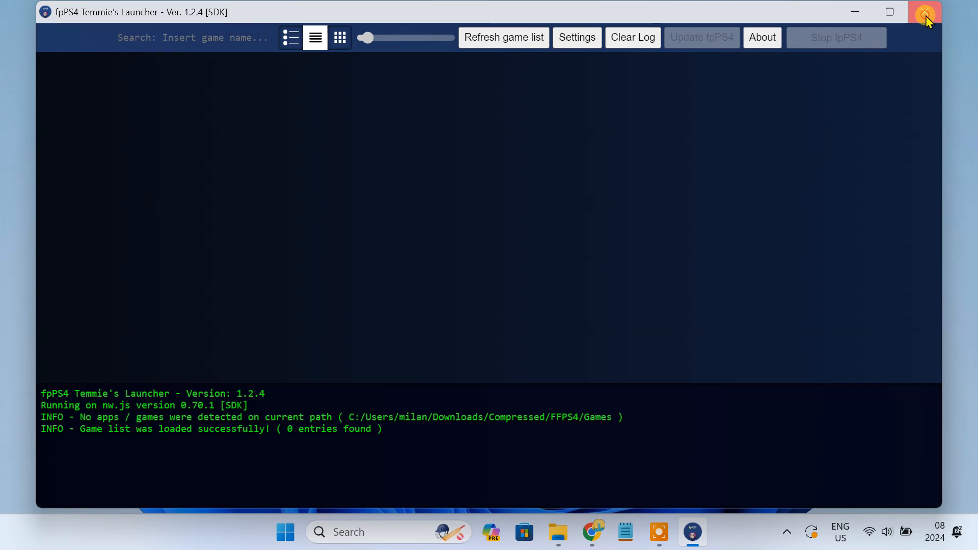
left_click(925, 11)
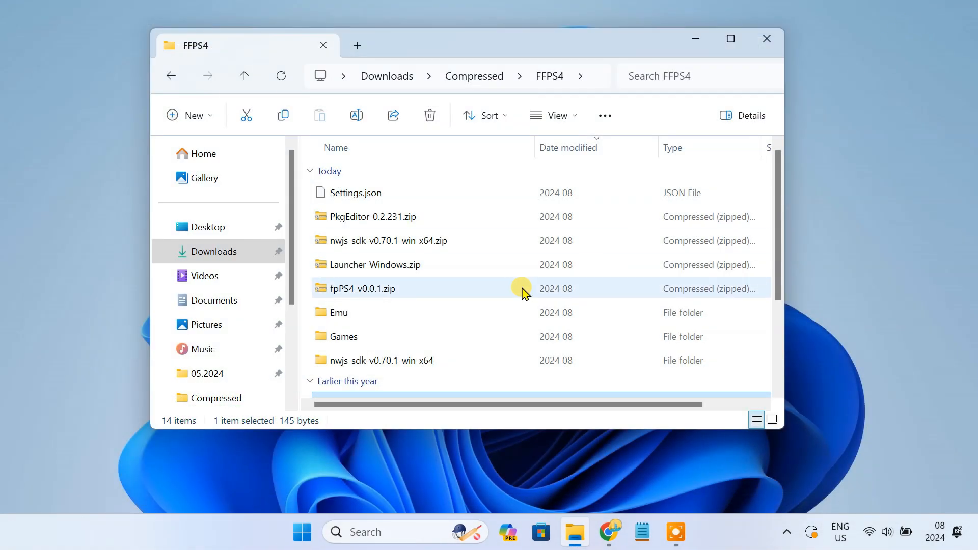
mouse_move(522, 288)
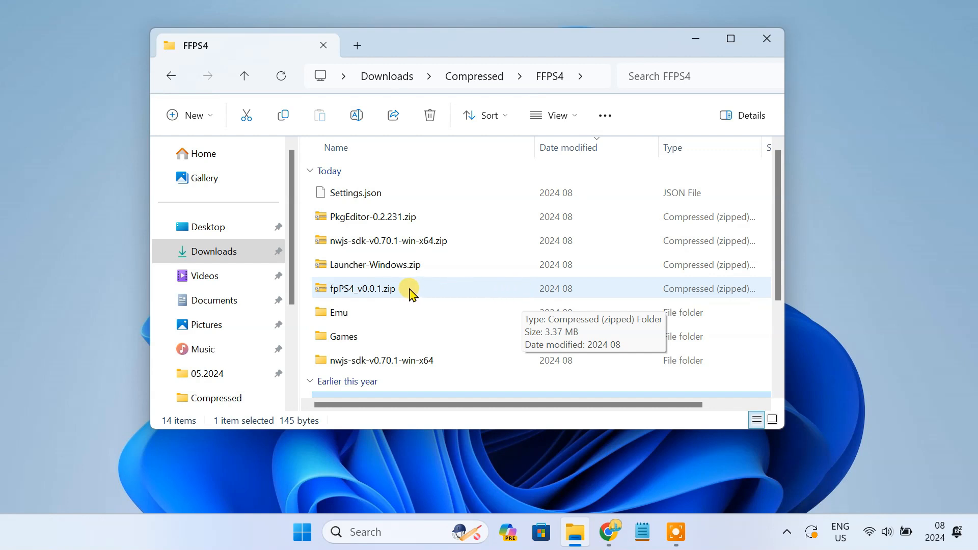
Extract fpPS4_v0.0.1.zip into its own fpPS4_v0.0.1 folder inside FFPS4.
left_click(377, 288)
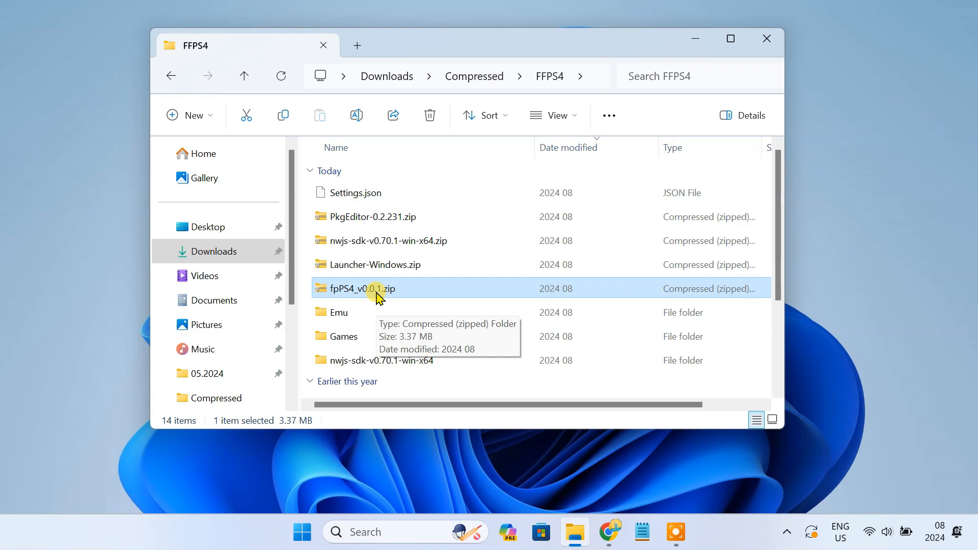
left_click(364, 312)
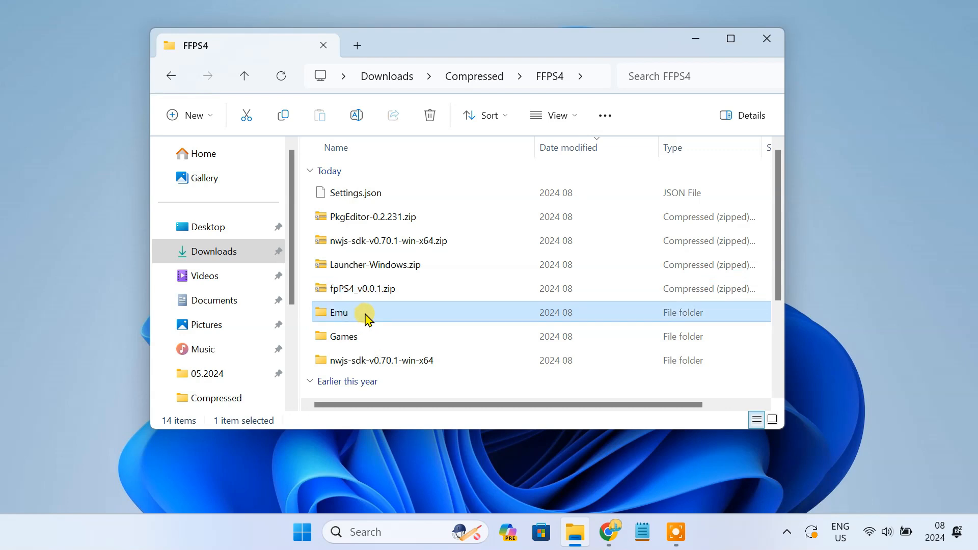
left_click(374, 289)
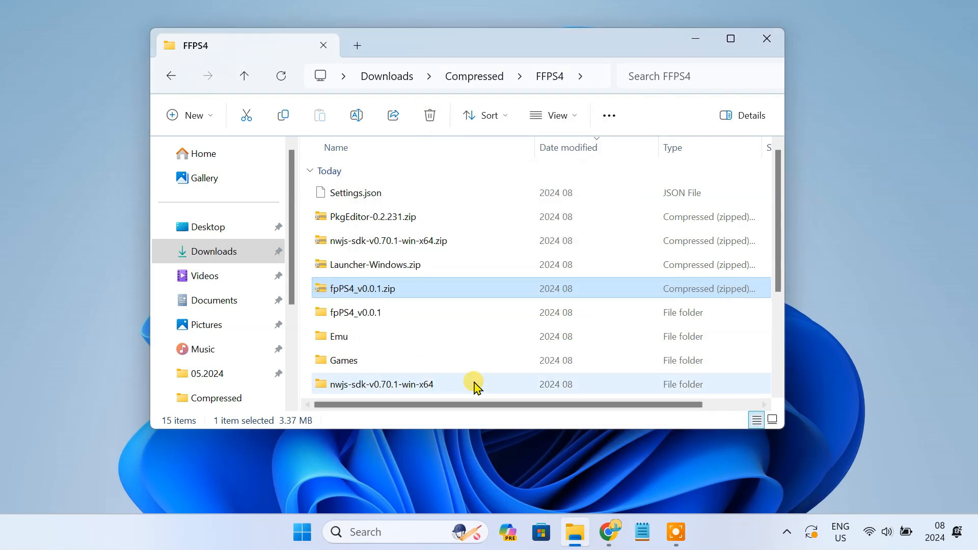
Open fpPS4_v0.0.1 and cut fpPS4.exe and sce_module for moving into Emu.
double_click(355, 312)
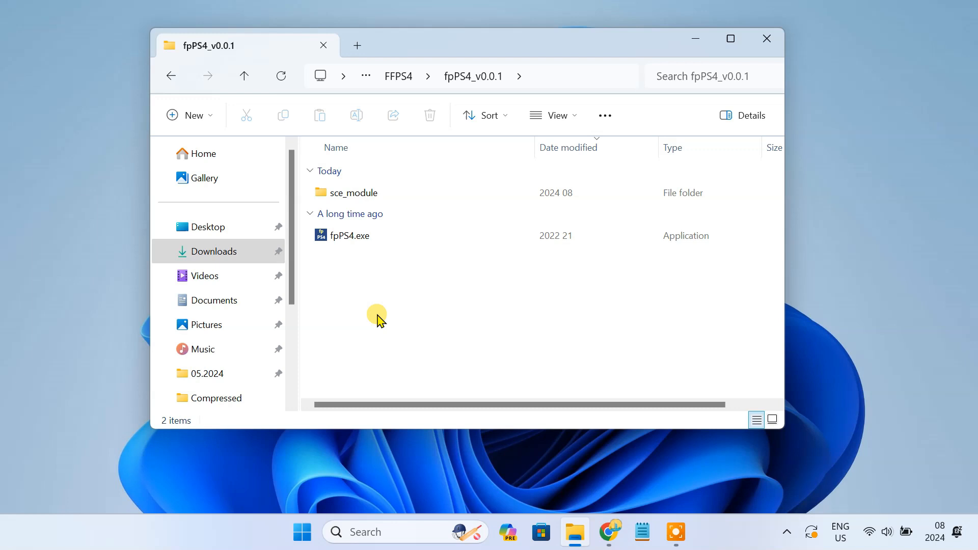
right_click(354, 193)
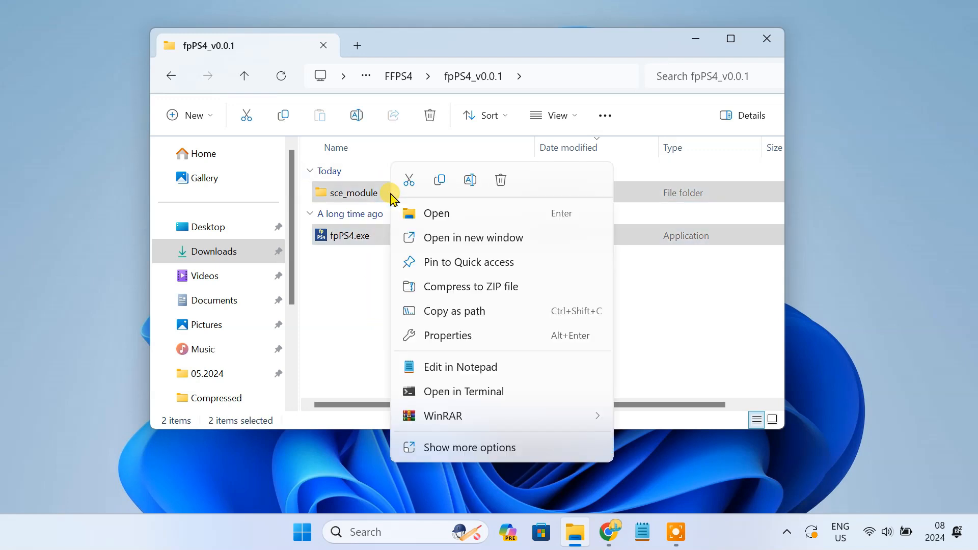
left_click(171, 75)
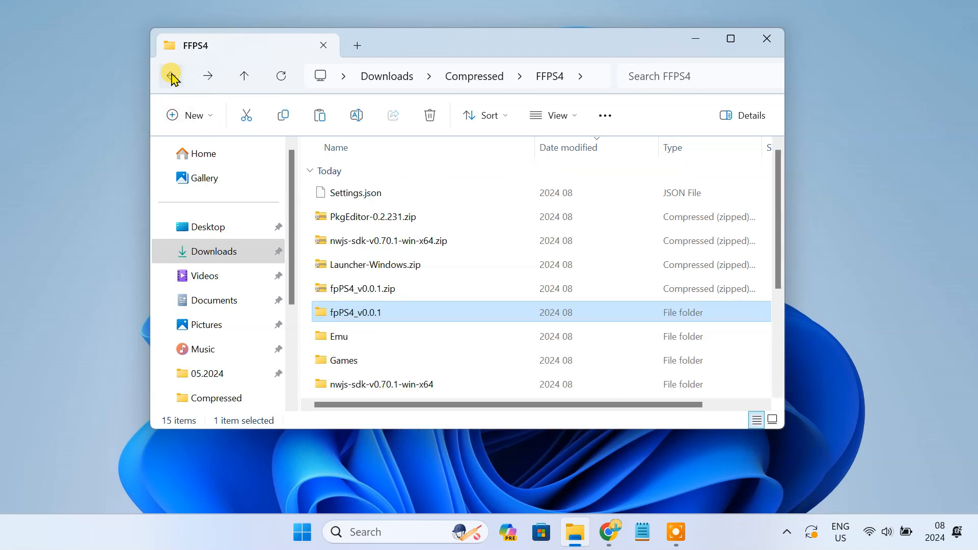
left_click(366, 336)
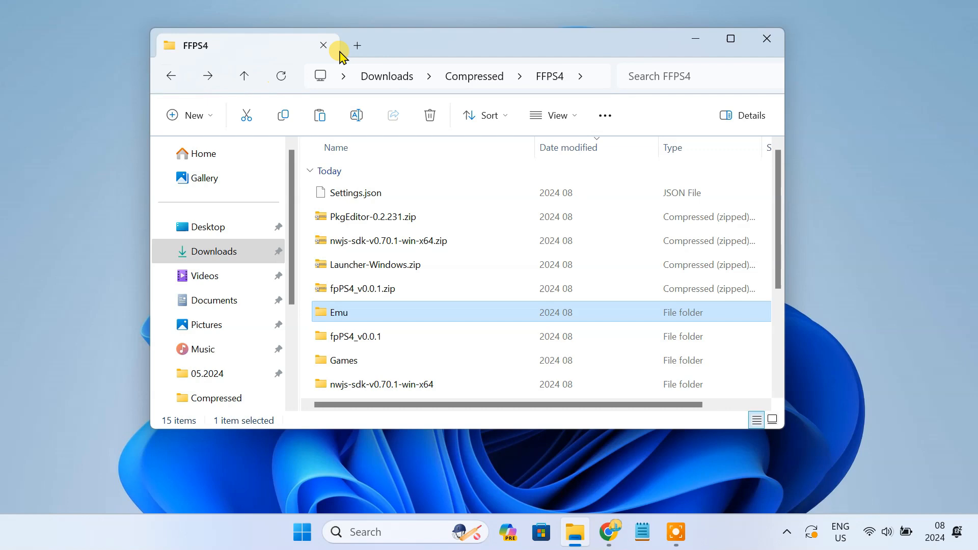
Show Downloads with Undertale.pkg in a new tab, then open FFPS4's empty Games folder.
left_click(357, 46)
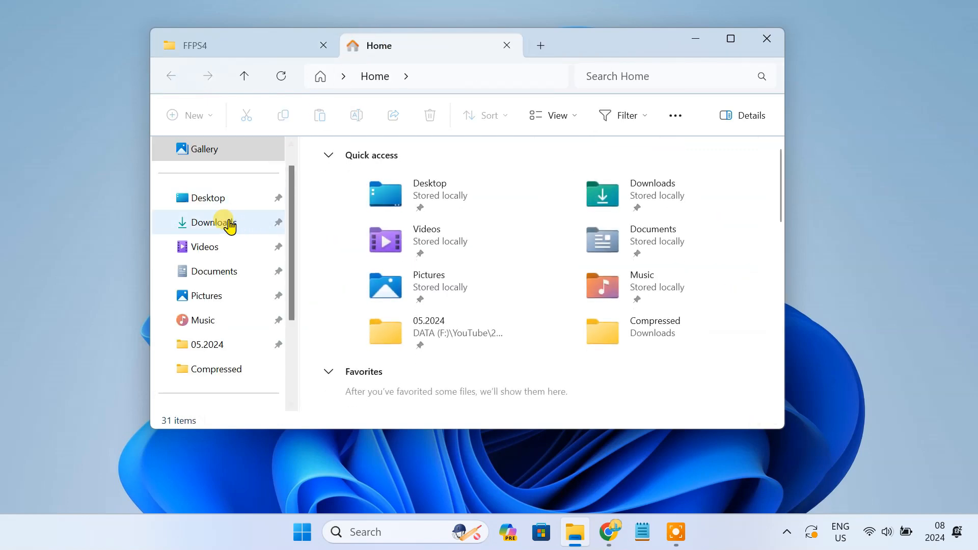
left_click(213, 223)
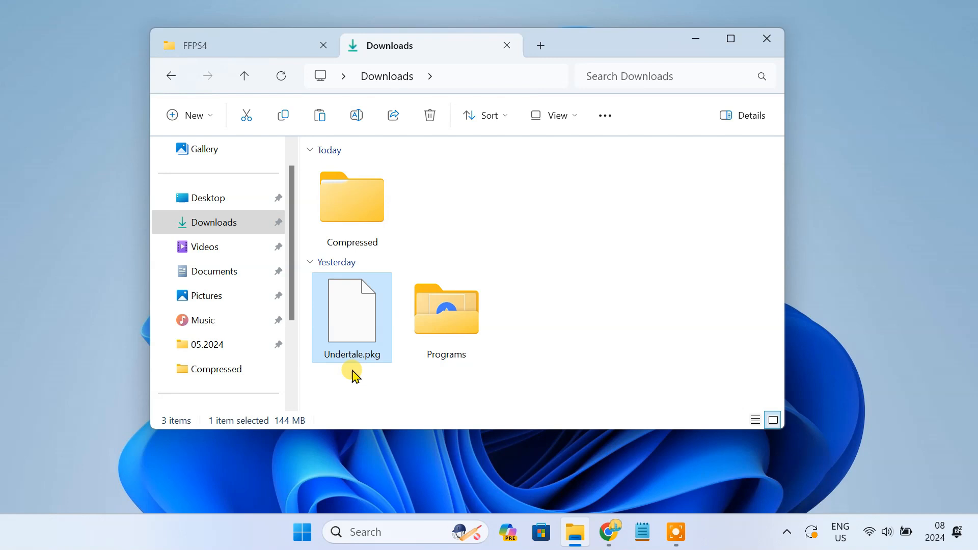
mouse_move(349, 310)
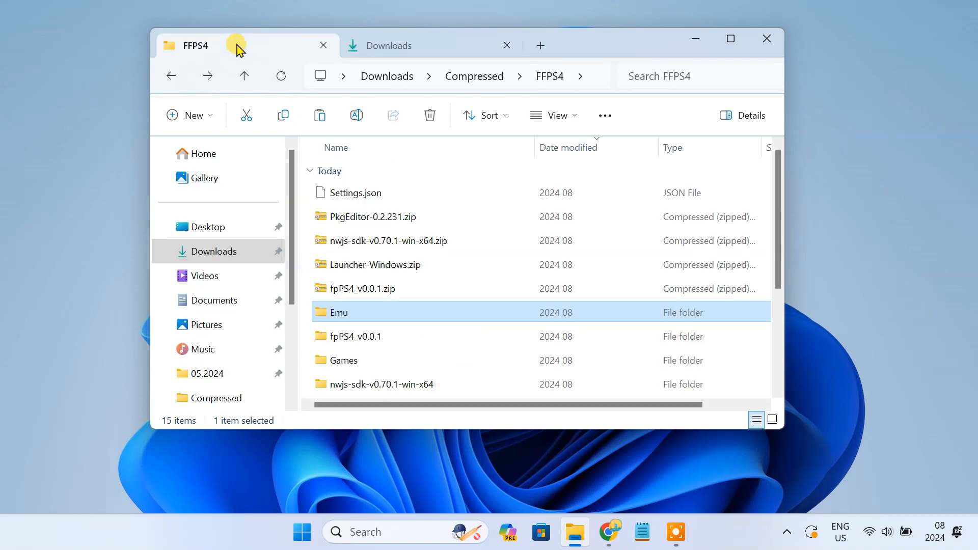
left_click(343, 360)
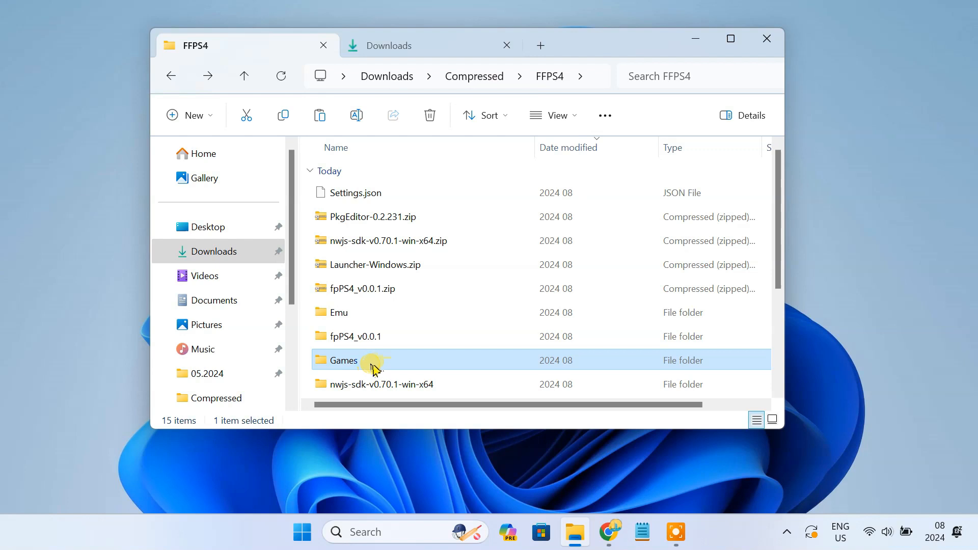
double_click(343, 360)
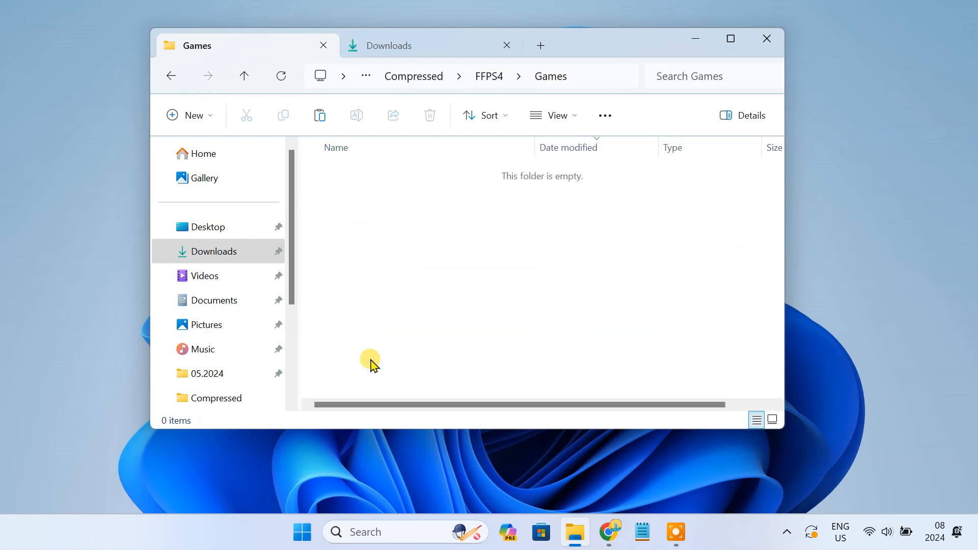
Add a new subfolder named 'Undertale' inside FFPS4\Games.
left_click(190, 116)
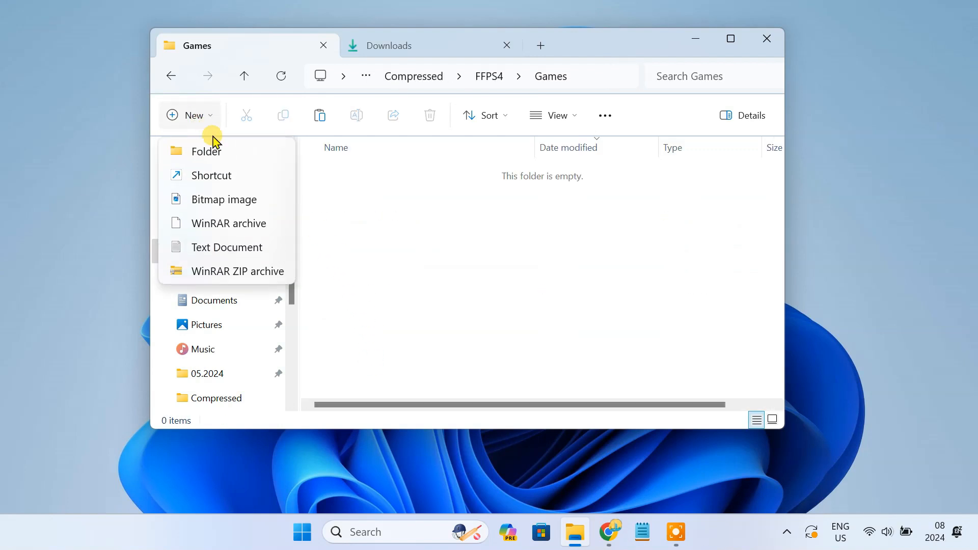
left_click(207, 151)
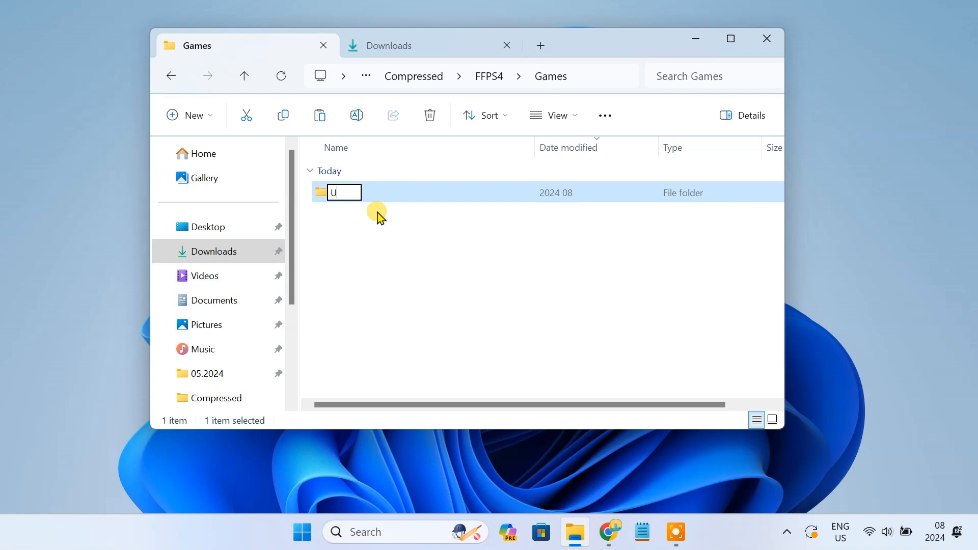
type("ndertale")
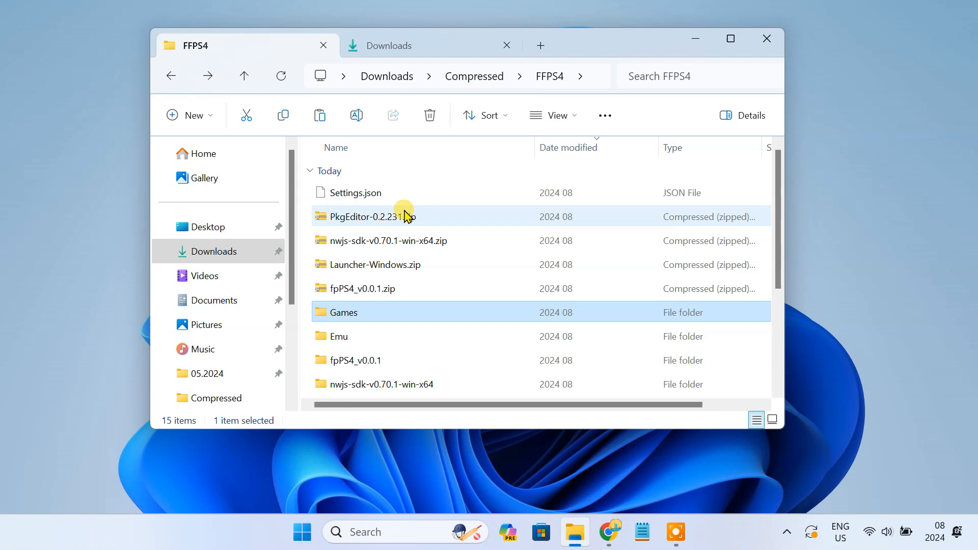
Extract PkgEditor-0.2.231.zip into FFPS4 and run PkgEditor.exe from the extracted folder.
left_click(371, 216)
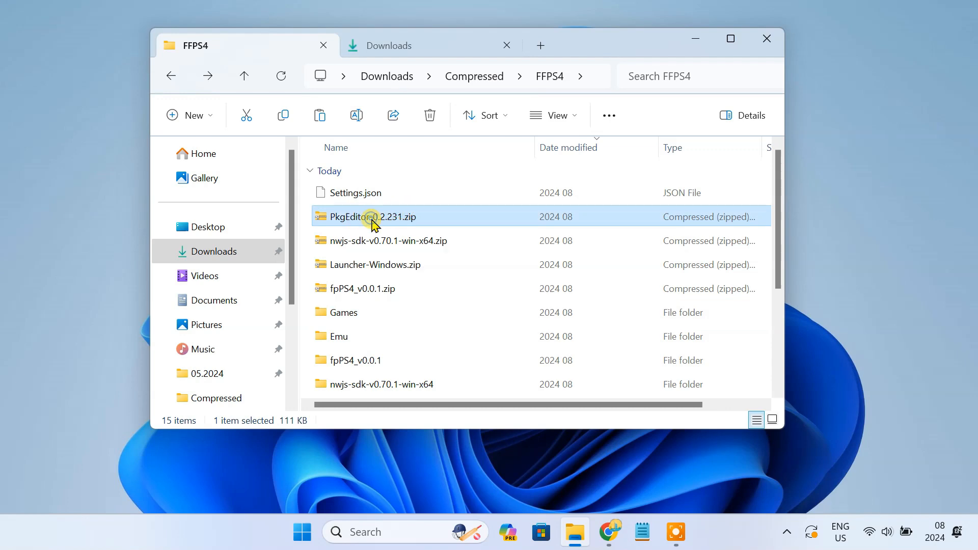
right_click(373, 217)
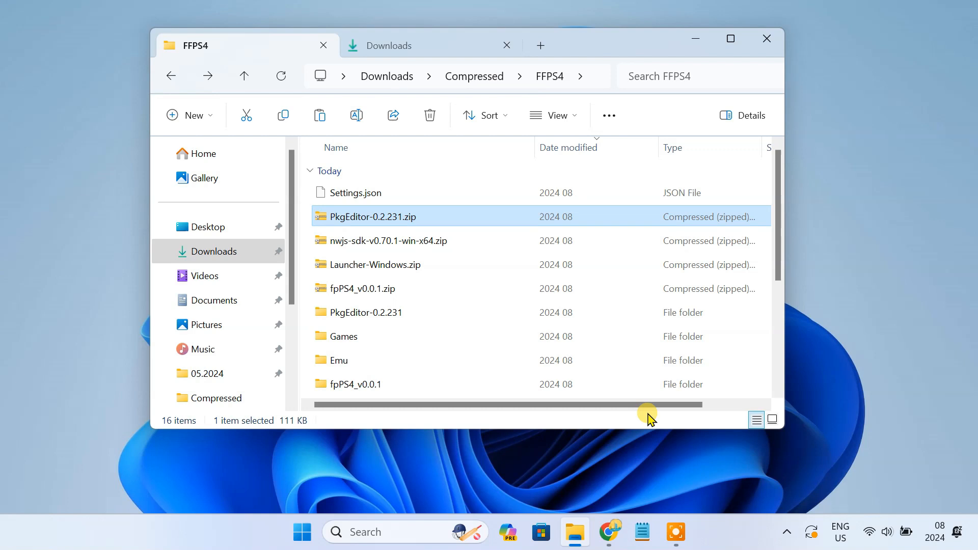
left_click(366, 312)
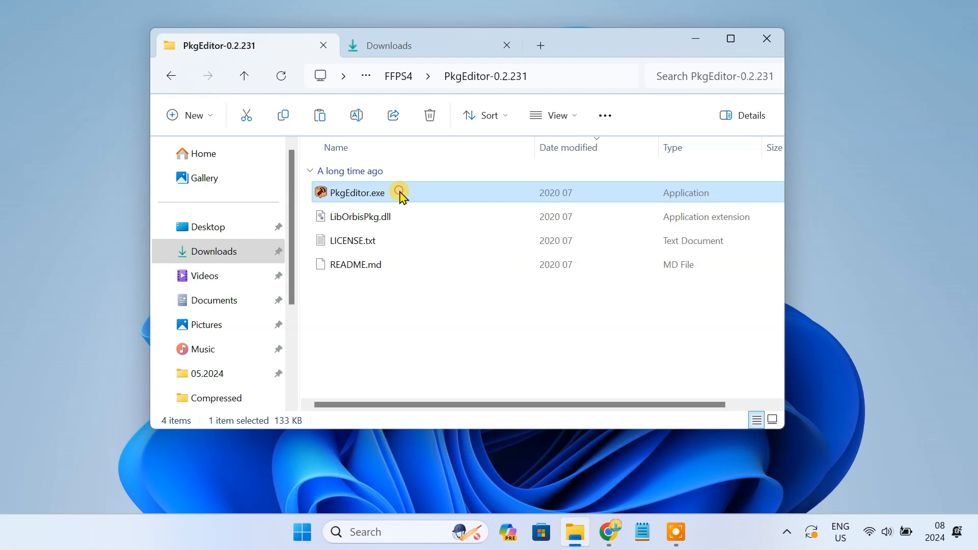
double_click(357, 193)
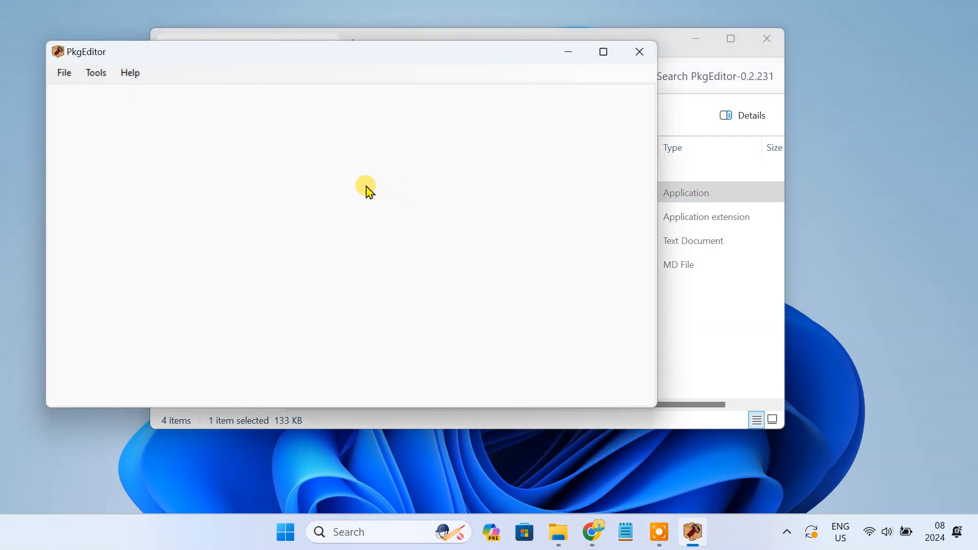
Load Downloads\Undertale.pkg in PkgEditor, showing content ID EP3746-CUSA09415 and 144.9 MiB.
left_click(63, 73)
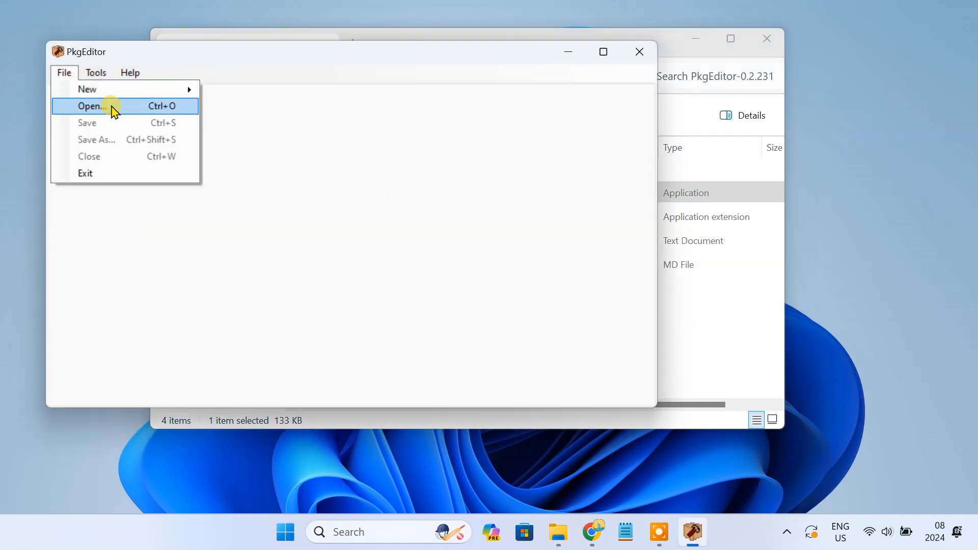
left_click(92, 106)
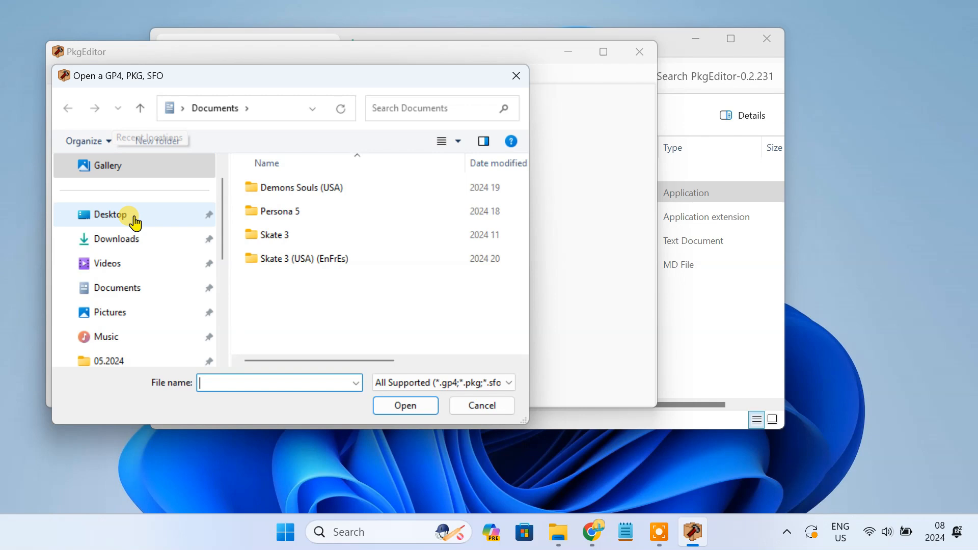
left_click(117, 239)
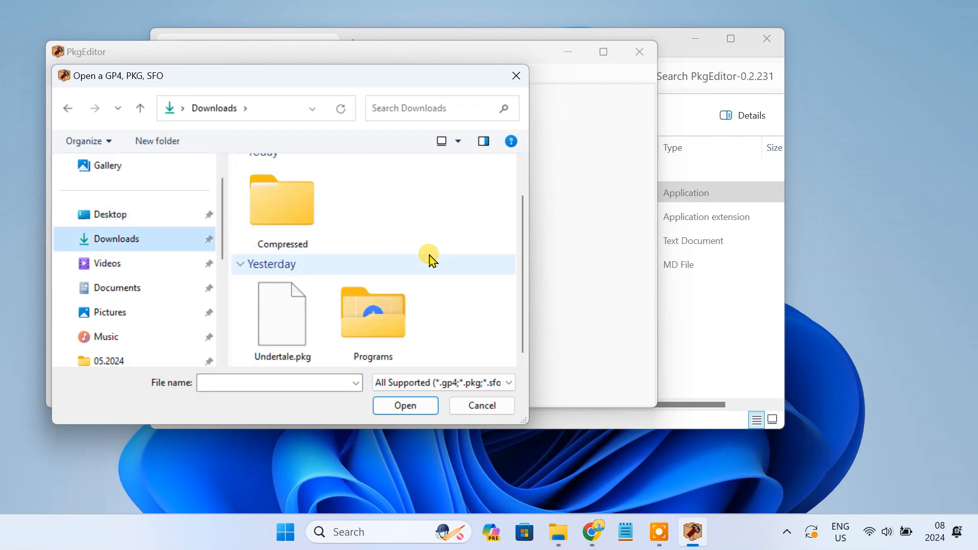
left_click(282, 313)
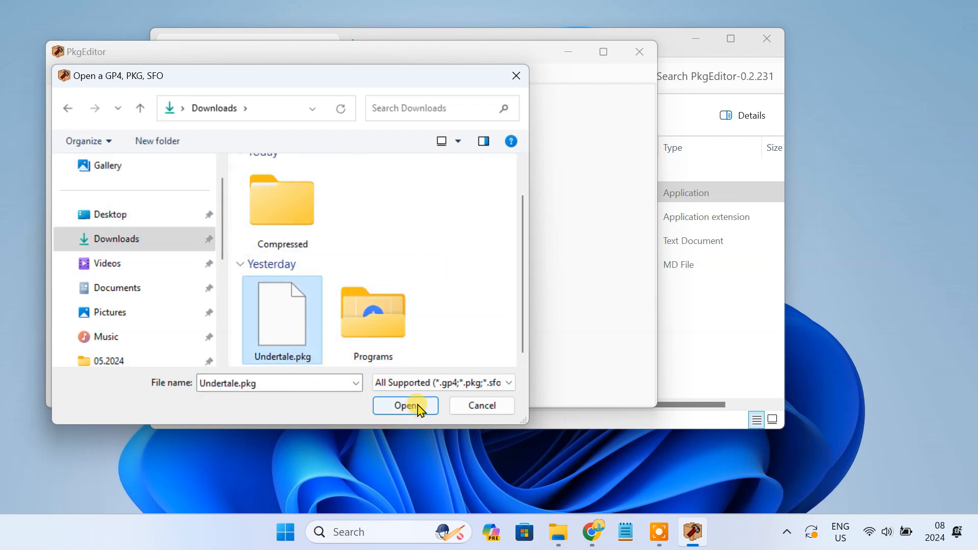
left_click(405, 406)
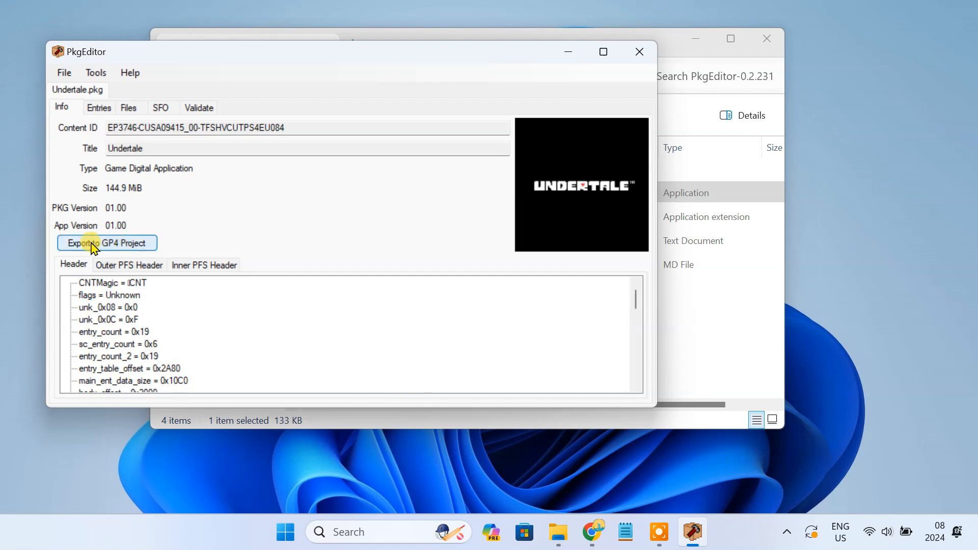
Export Undertale.pkg as a GP4 project into FFPS4\Games\Undertale and dismiss the completion message.
left_click(107, 243)
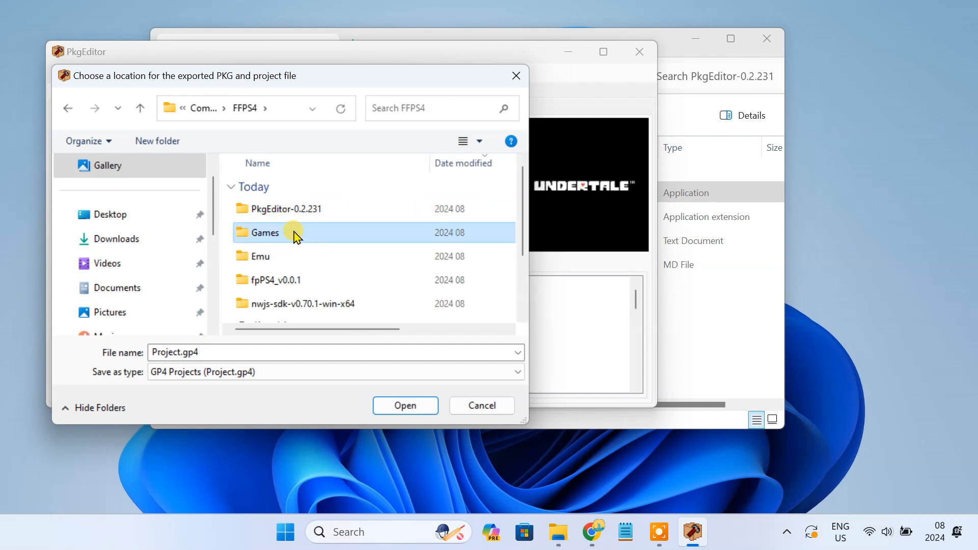
double_click(265, 233)
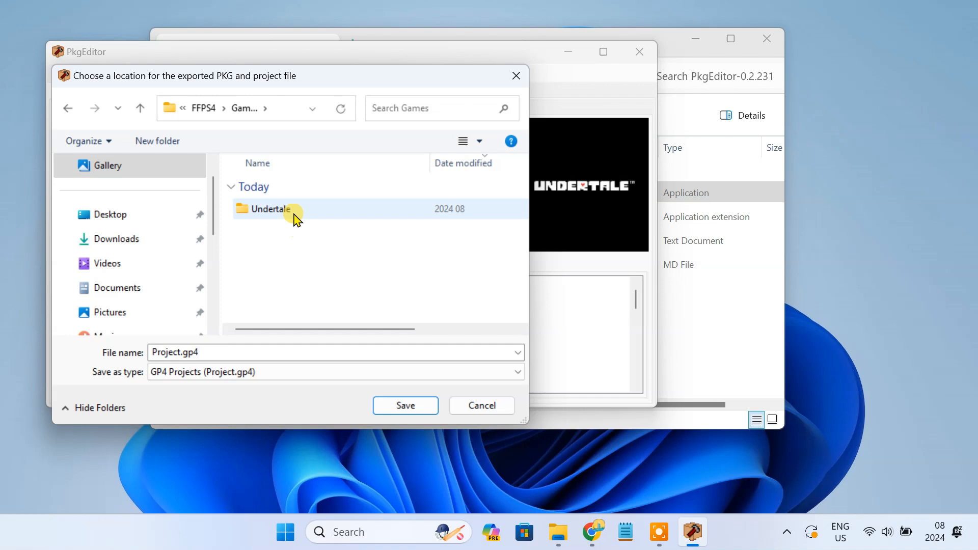
double_click(267, 209)
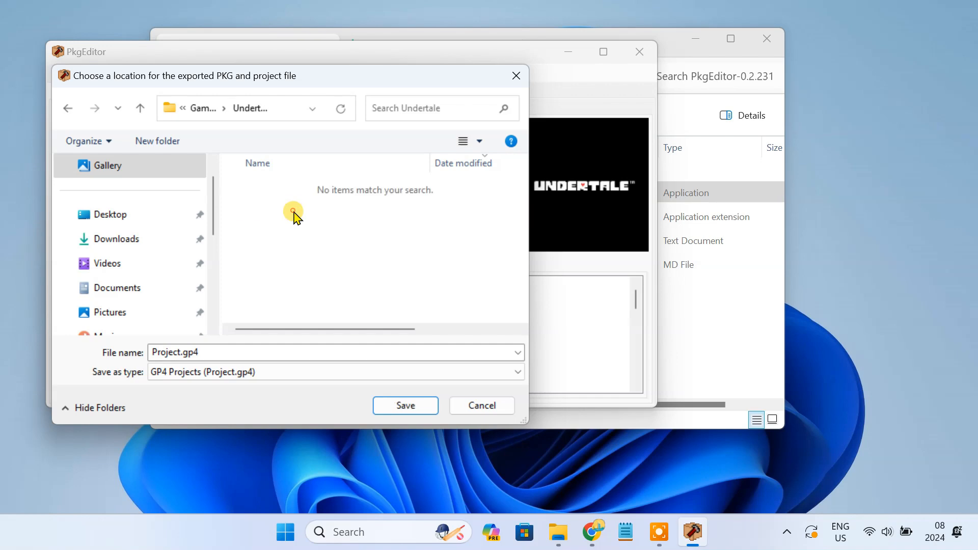
left_click(405, 406)
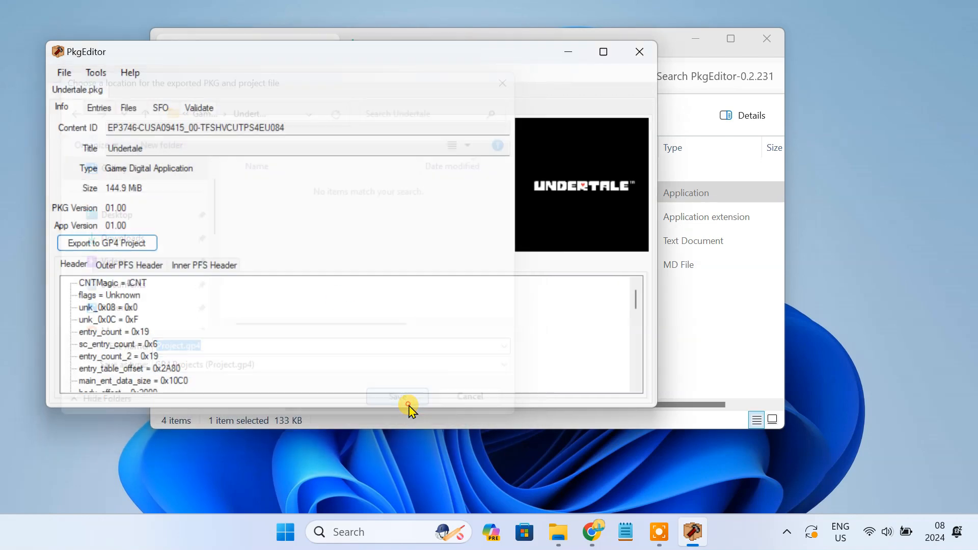
left_click(397, 397)
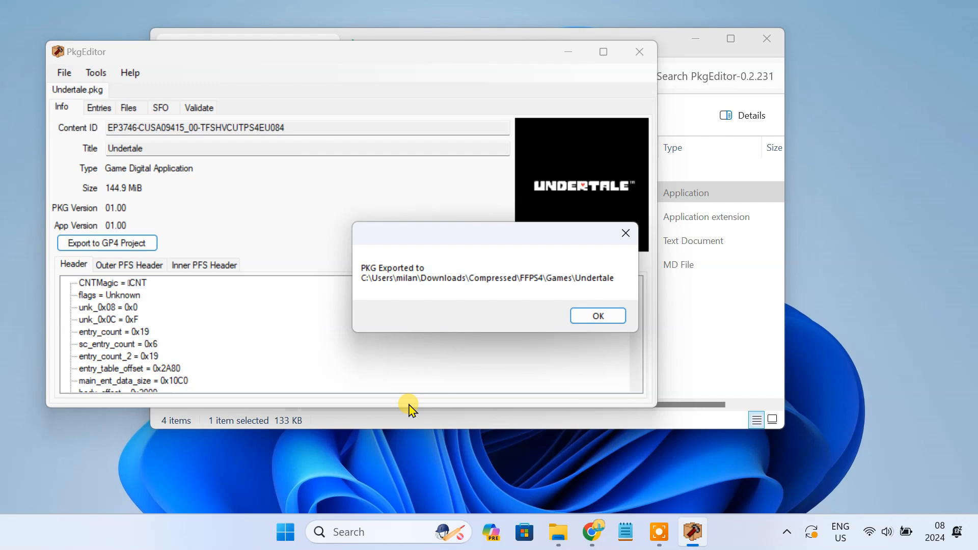
mouse_move(441, 284)
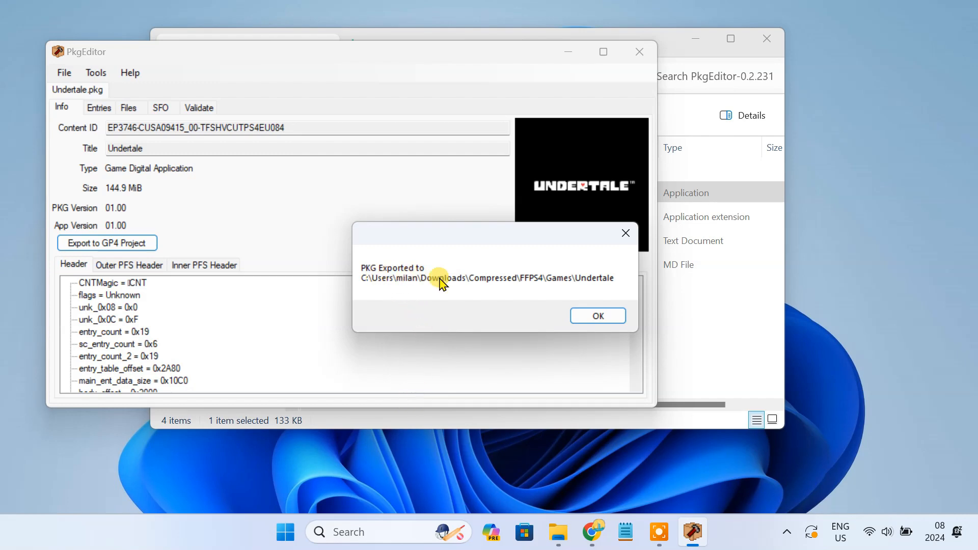
left_click(599, 316)
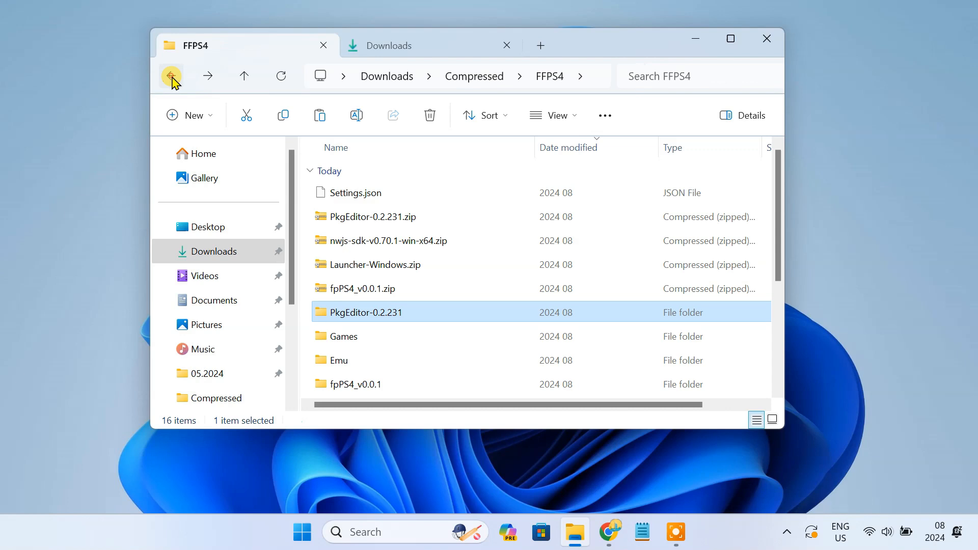
Run launcher.bat from the FFPS4 folder to start Temmie's Launcher.
scroll("down", 3)
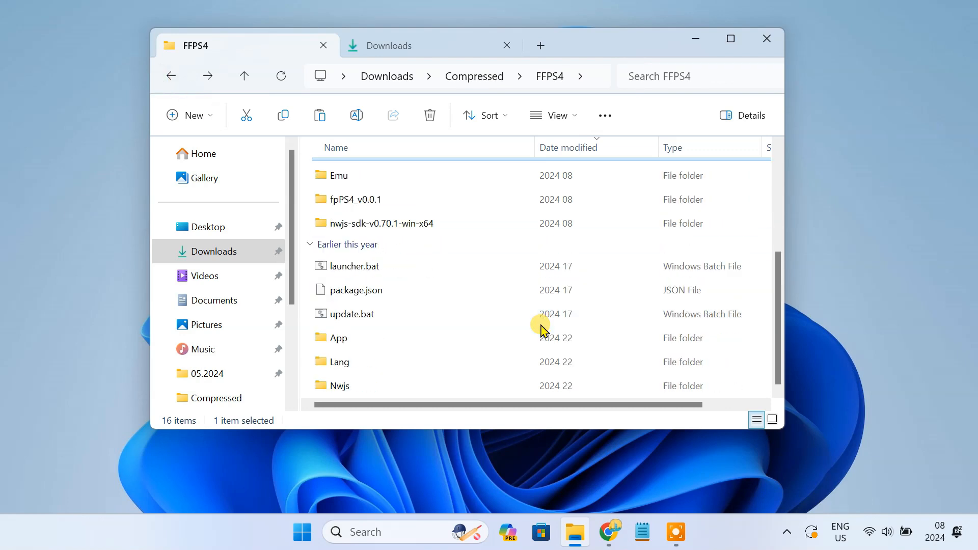
left_click(352, 266)
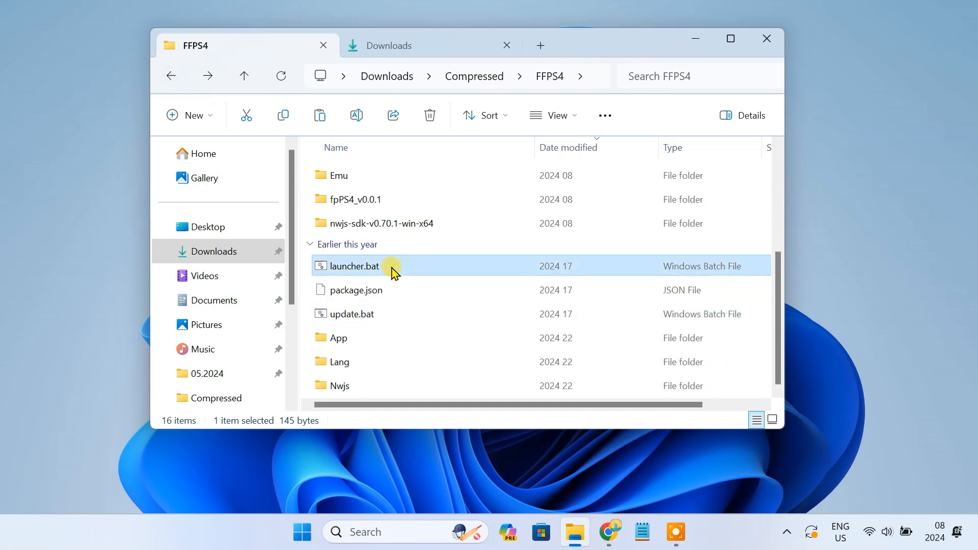
double_click(353, 266)
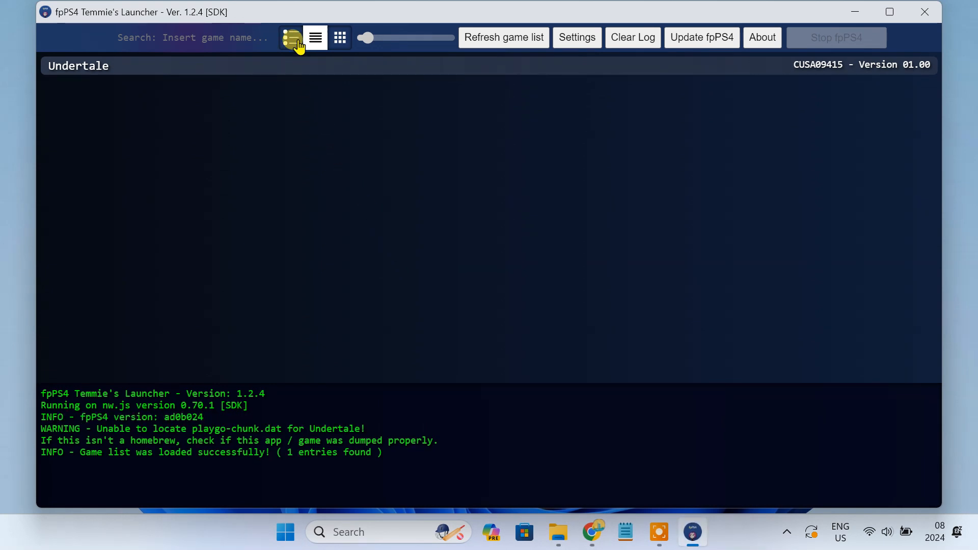
Switch the game list to the detailed cover-art view and bring up Launcher Settings.
left_click(290, 38)
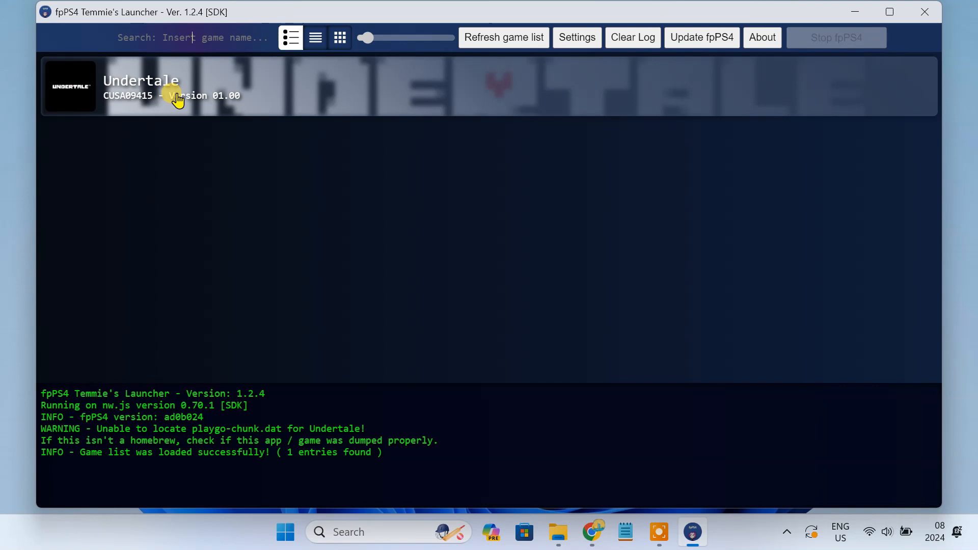
mouse_move(577, 48)
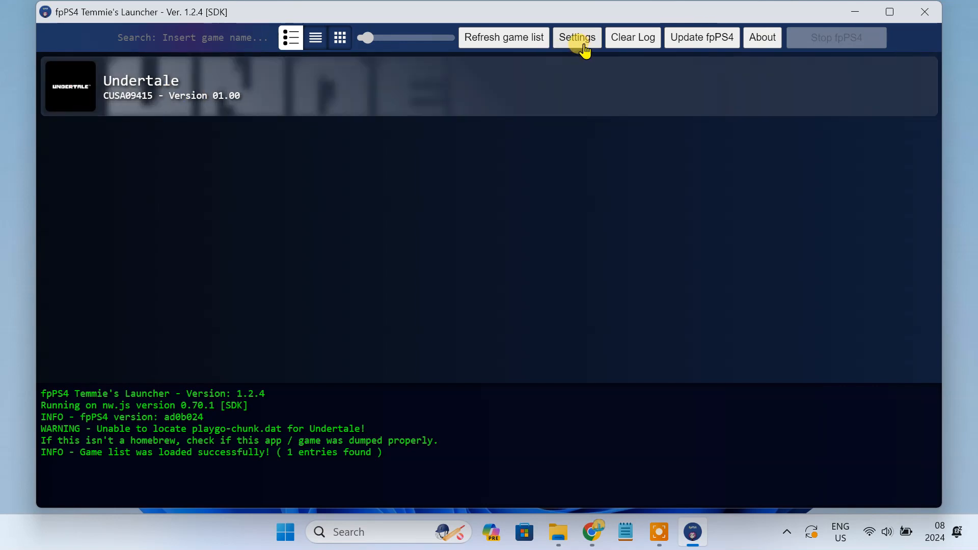
left_click(576, 38)
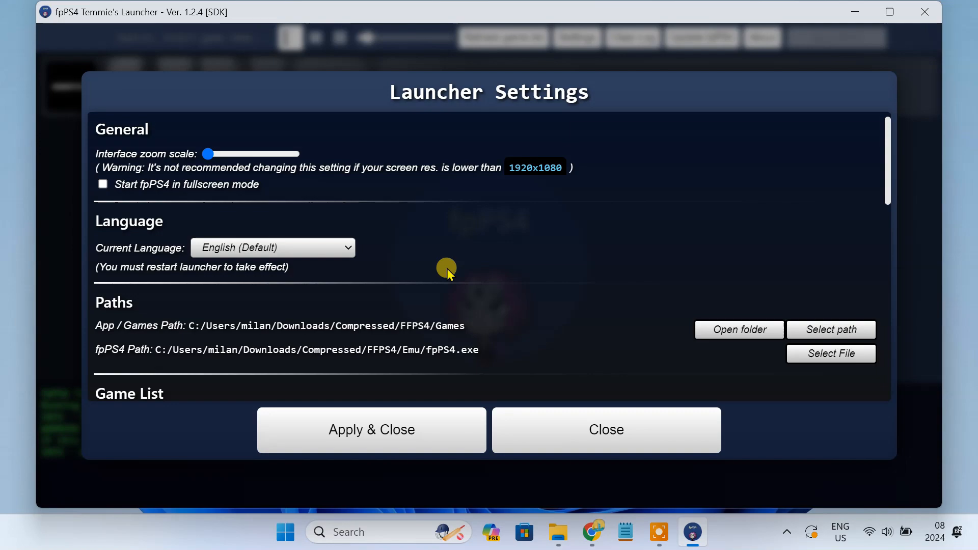
Review the App / Games Path and fpPS4 Path in Launcher Settings, then close it.
scroll("down", 3)
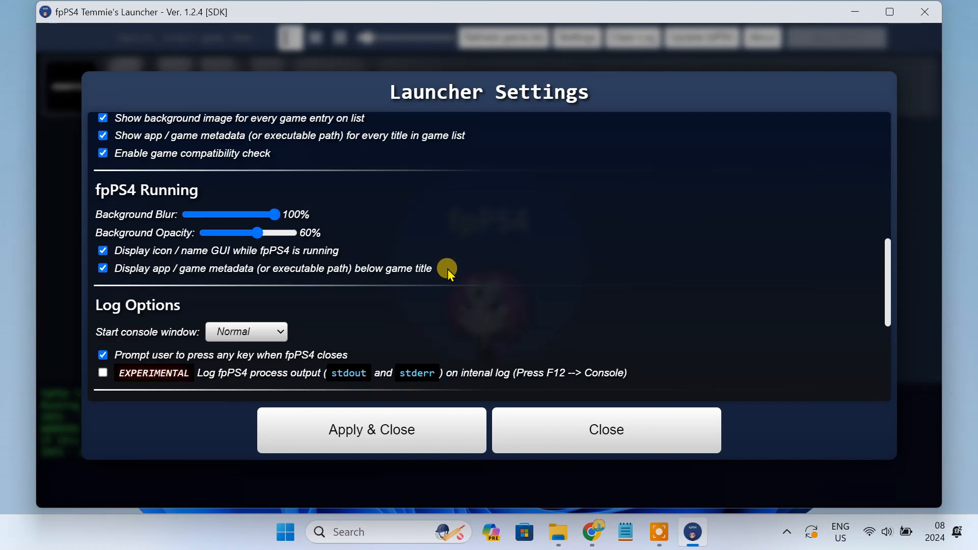
scroll("up", 3)
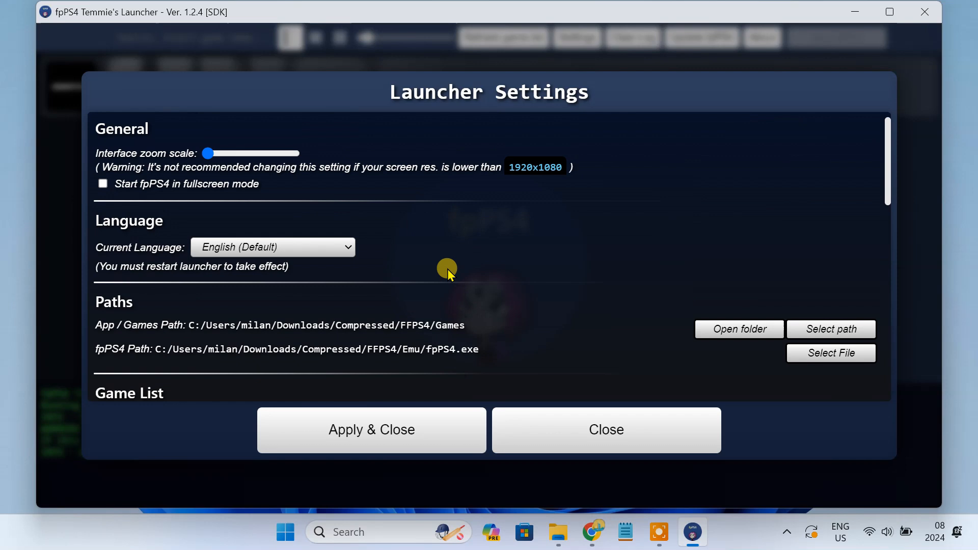
left_click(606, 430)
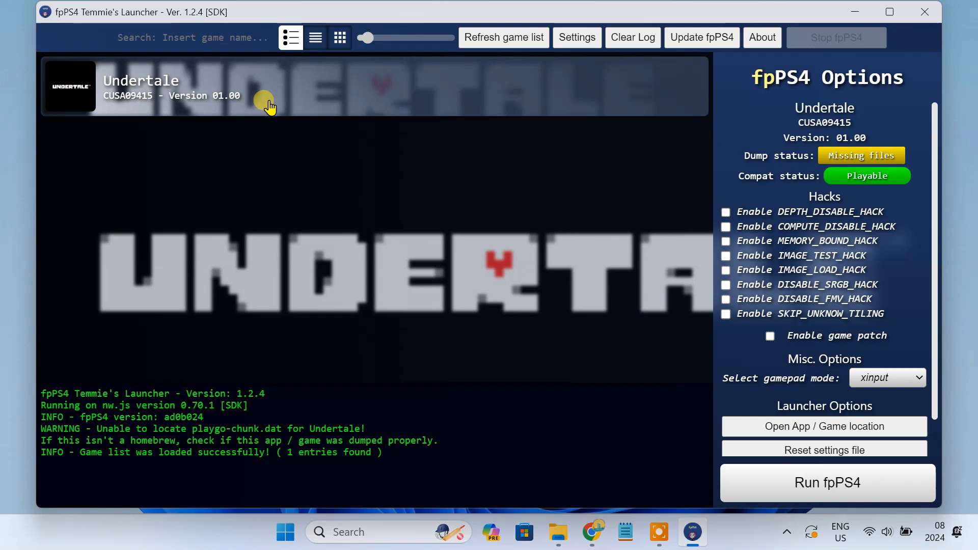
mouse_move(825, 492)
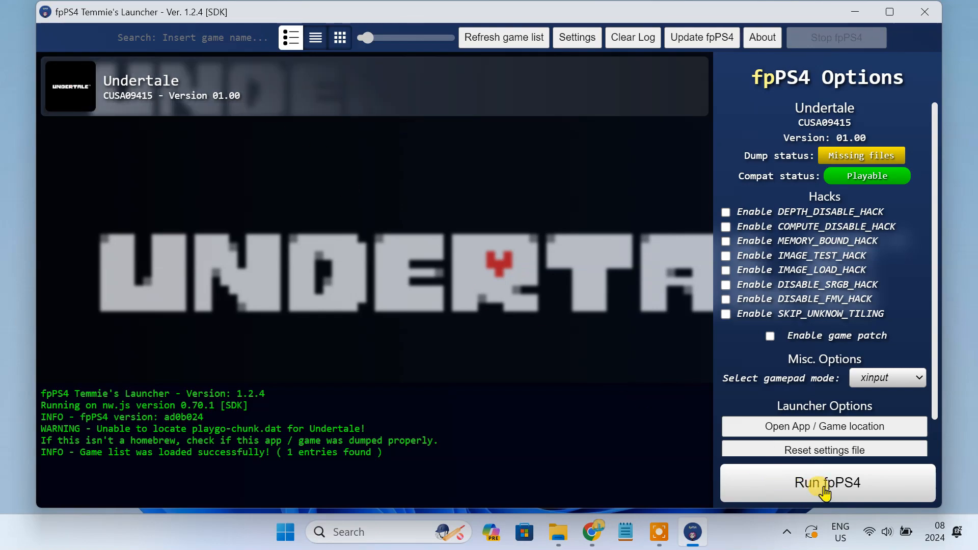
Run Undertale in fpPS4 from its fpPS4 Options panel.
left_click(825, 483)
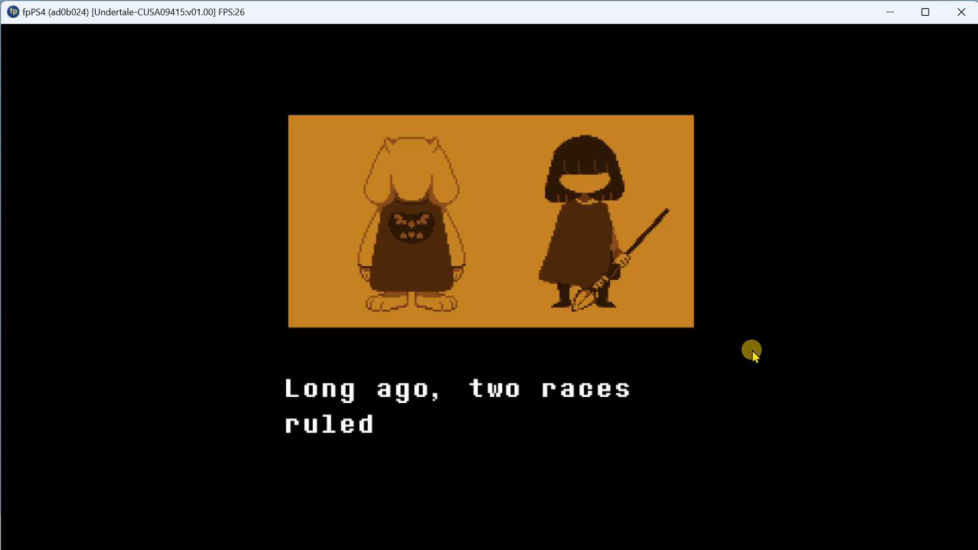
mouse_move(925, 81)
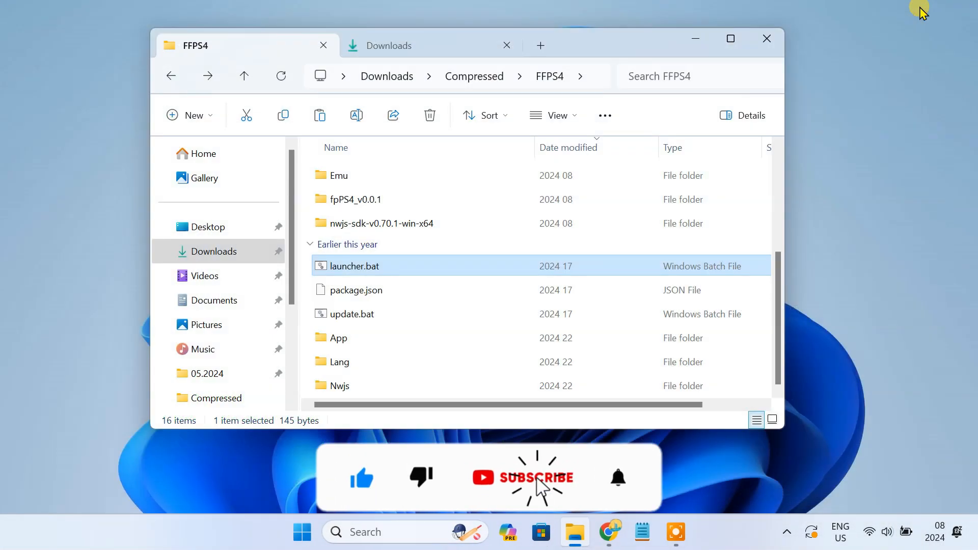
Close the FFPS4 File Explorer window, leaving the empty desktop.
left_click(767, 39)
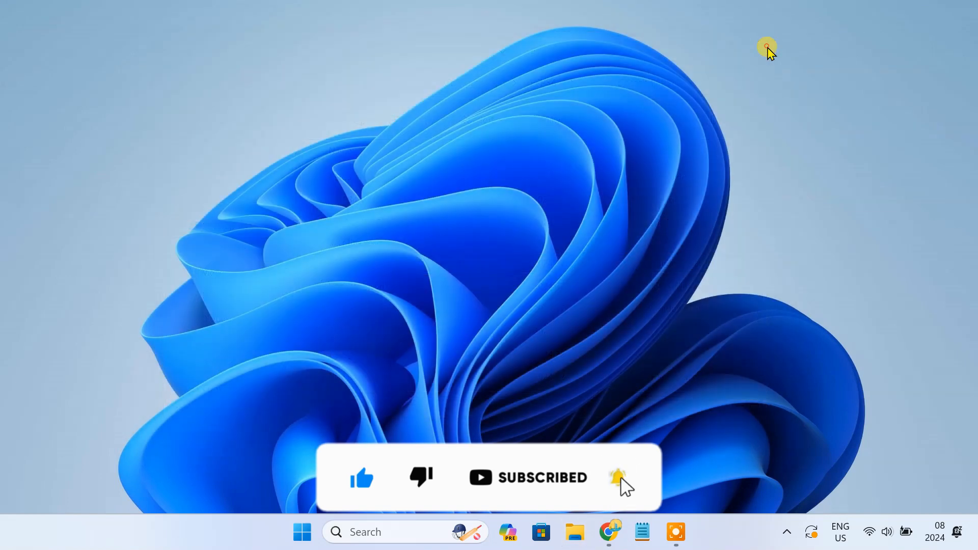